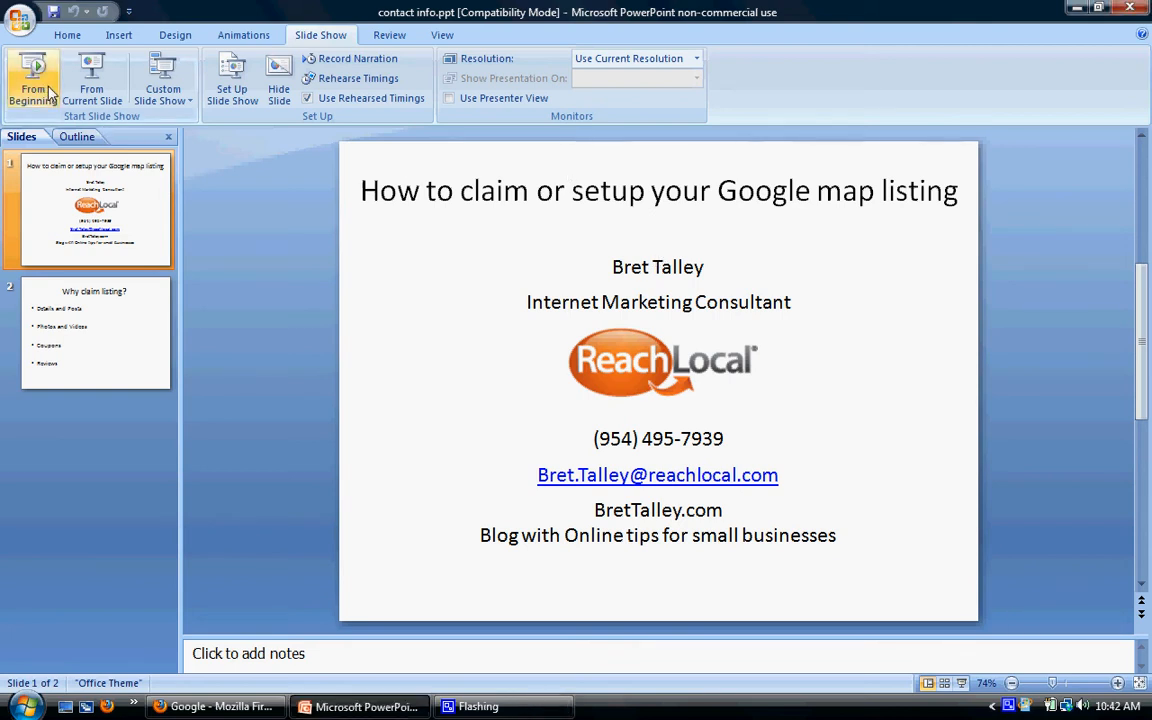
Run the slideshow from the first slide and return to the 'Why claim listing?' slide
left_click(95, 332)
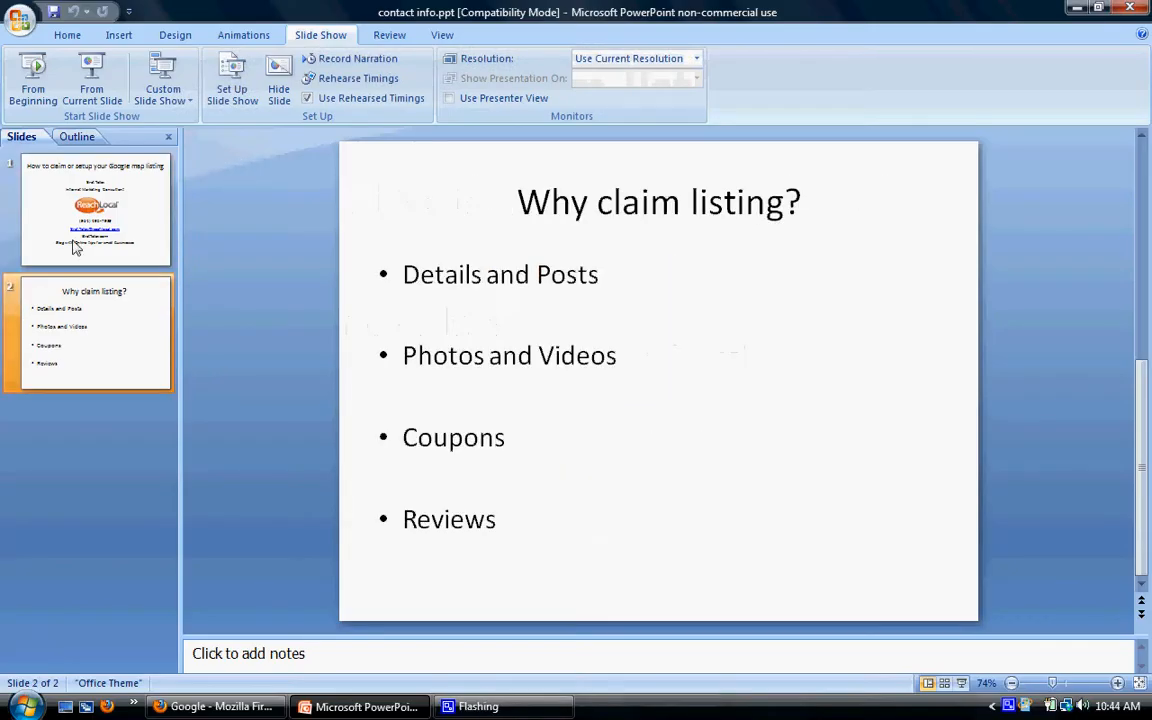
Switch to Firefox's Google home page and visit the Gmail sign-in page
left_click(215, 706)
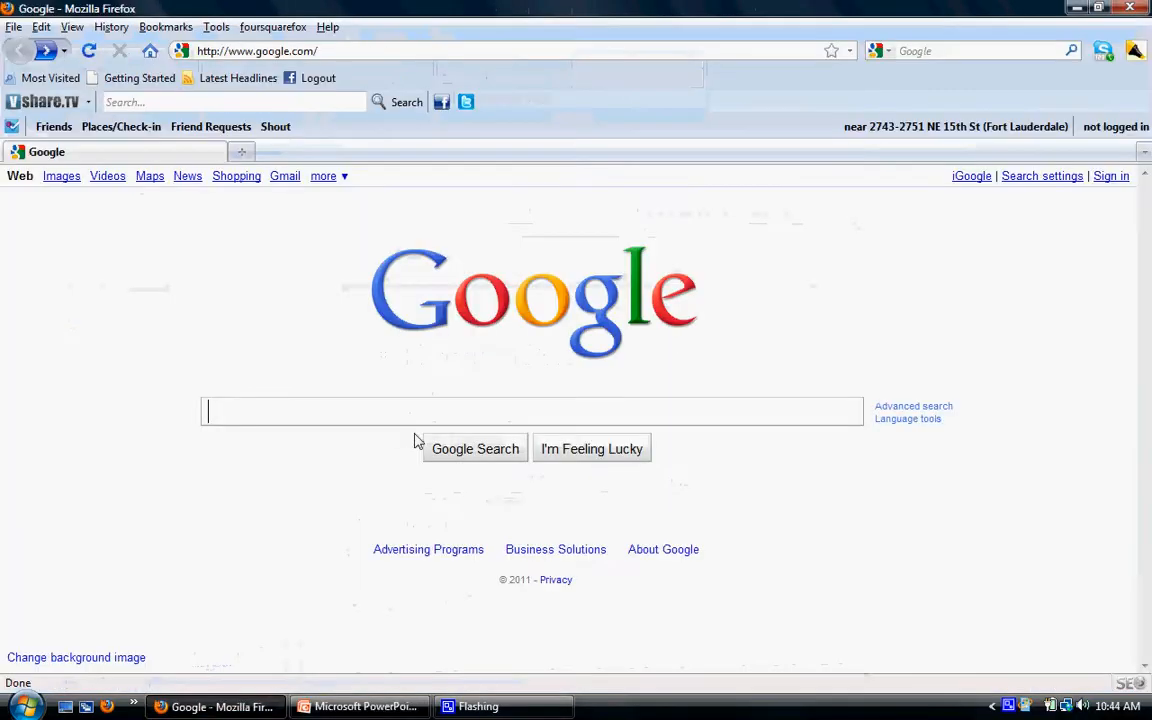
mouse_move(287, 195)
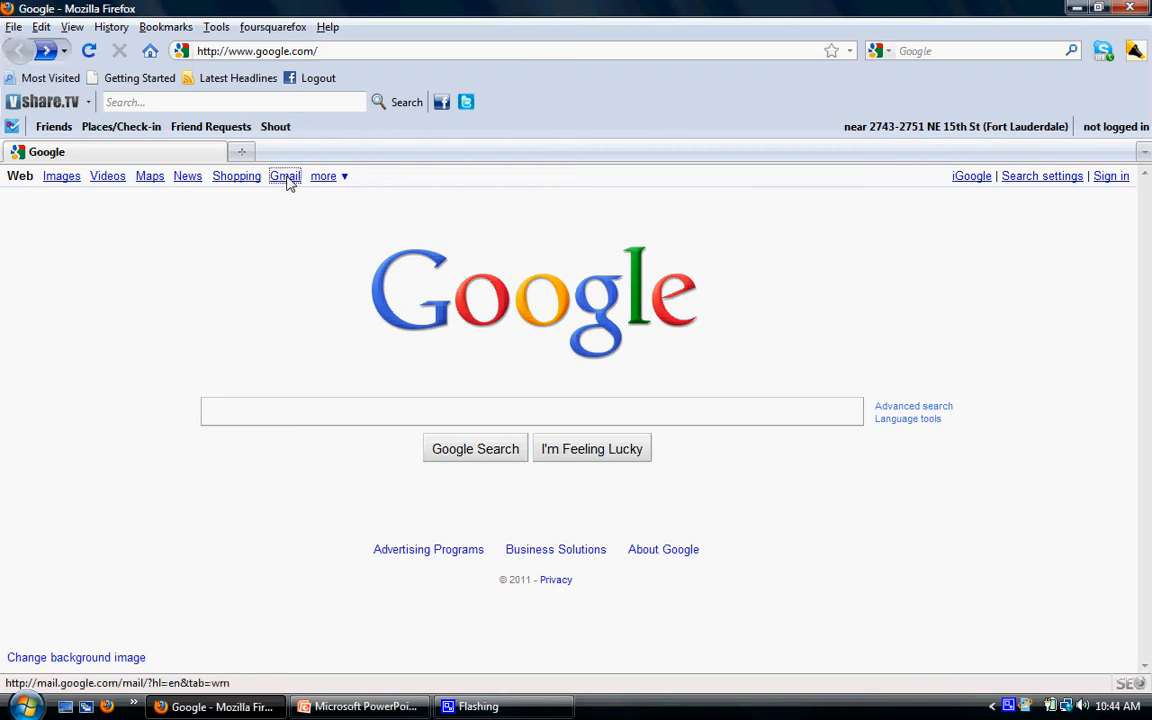
left_click(285, 176)
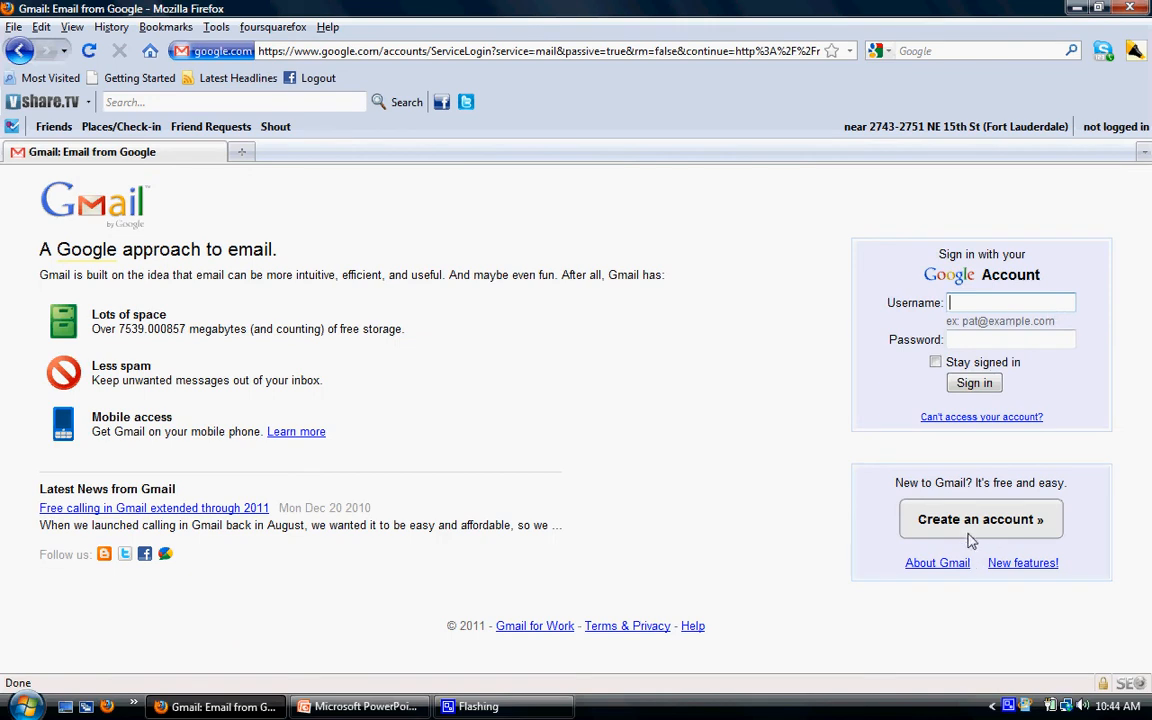
mouse_move(980, 519)
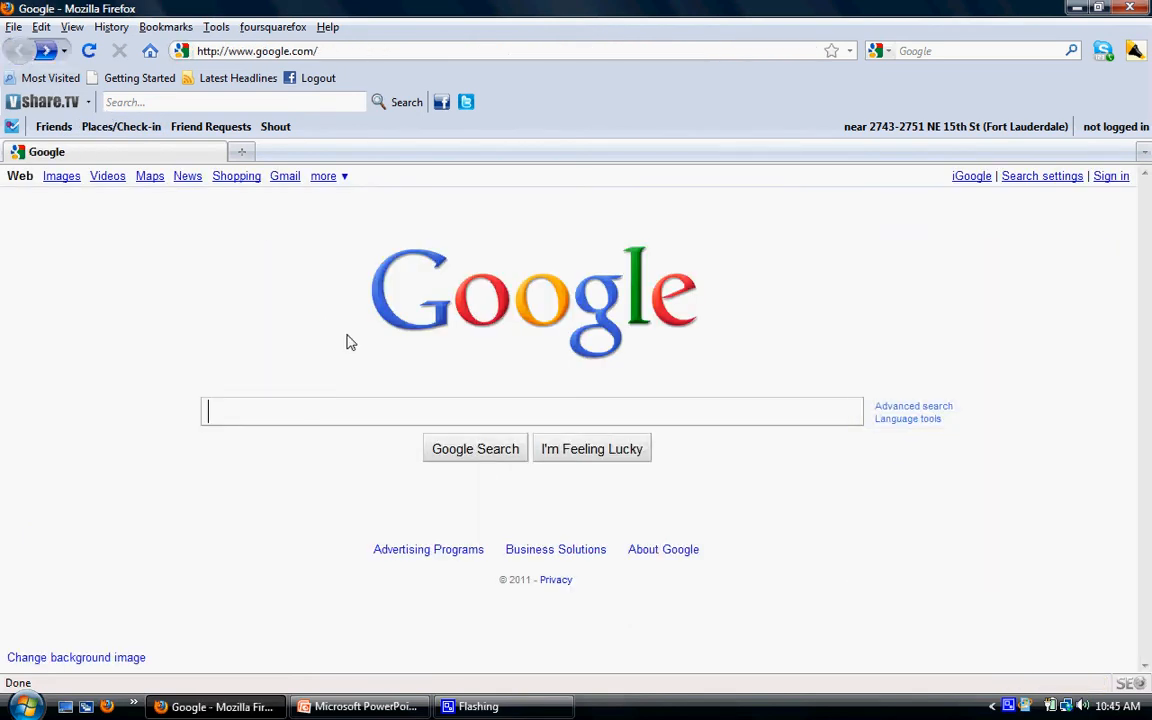
mouse_move(149, 176)
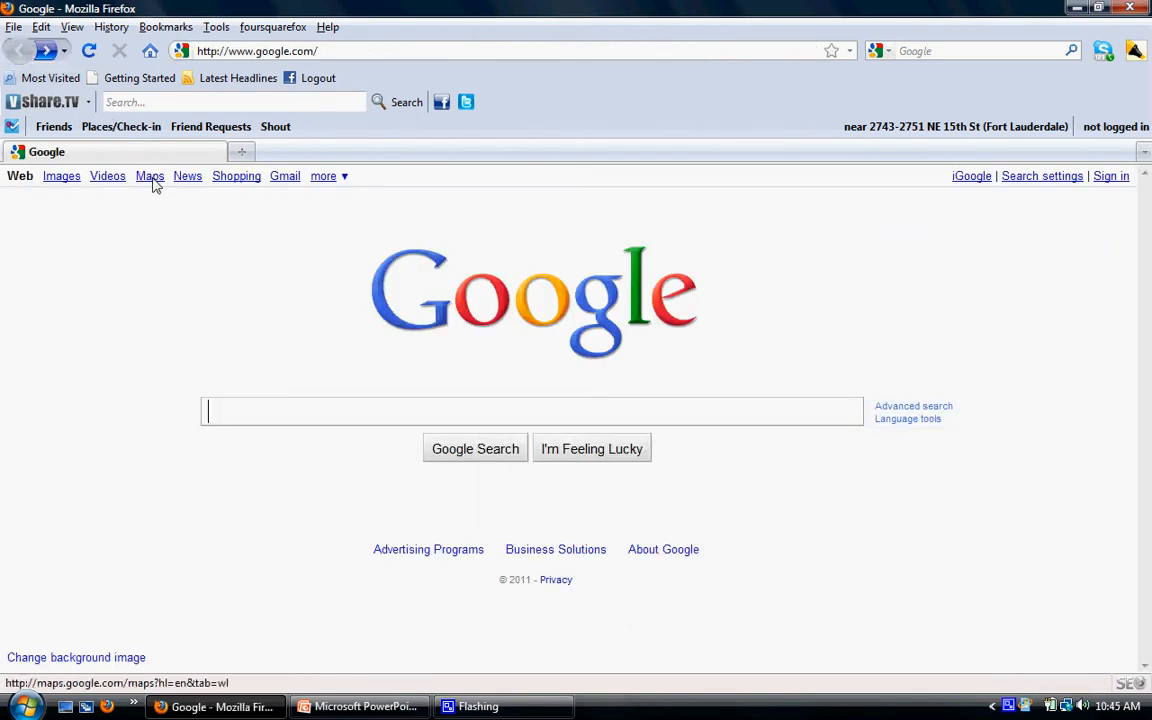
Search Maps for 'reachlocal fort lauderdale' and open ReachLocal's Plantation, FL place page
left_click(149, 176)
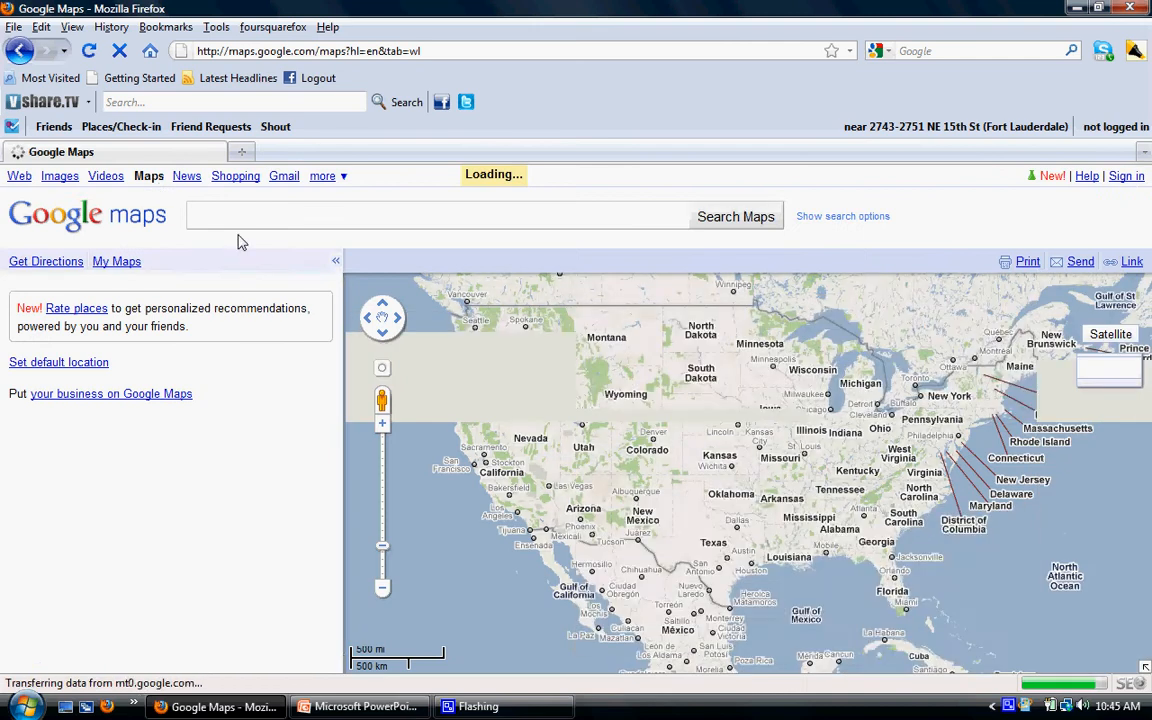
type("reachlocal fort lauderdale")
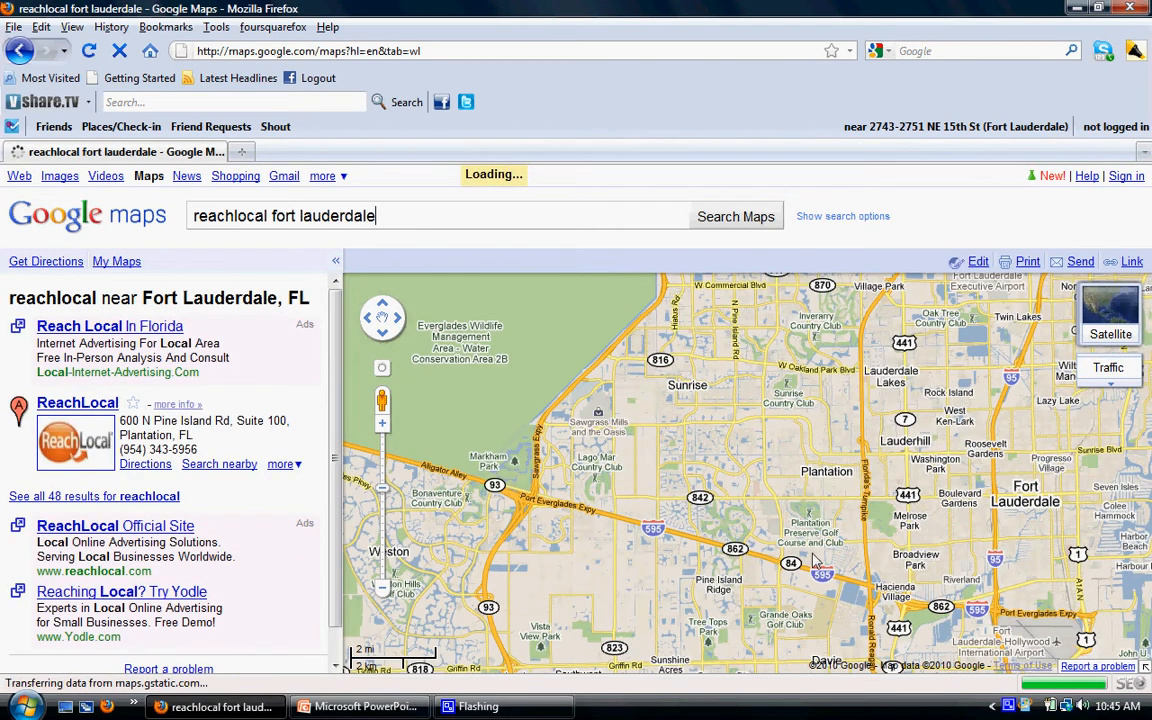
left_click(749, 453)
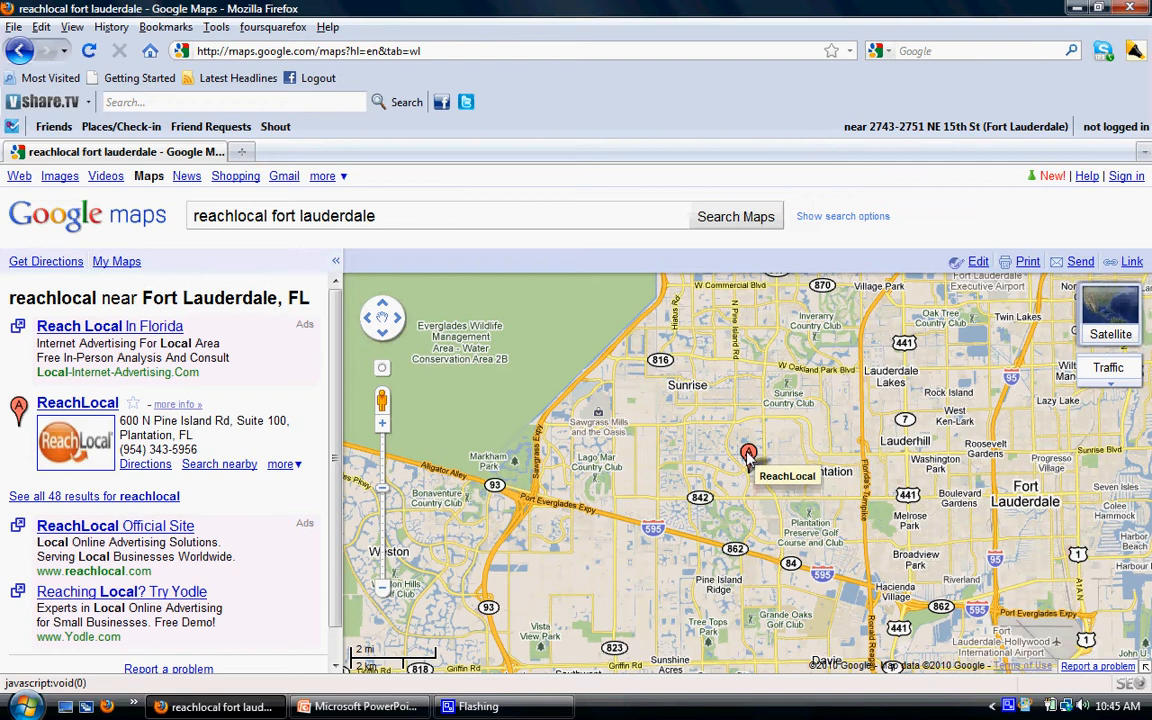
left_click(749, 453)
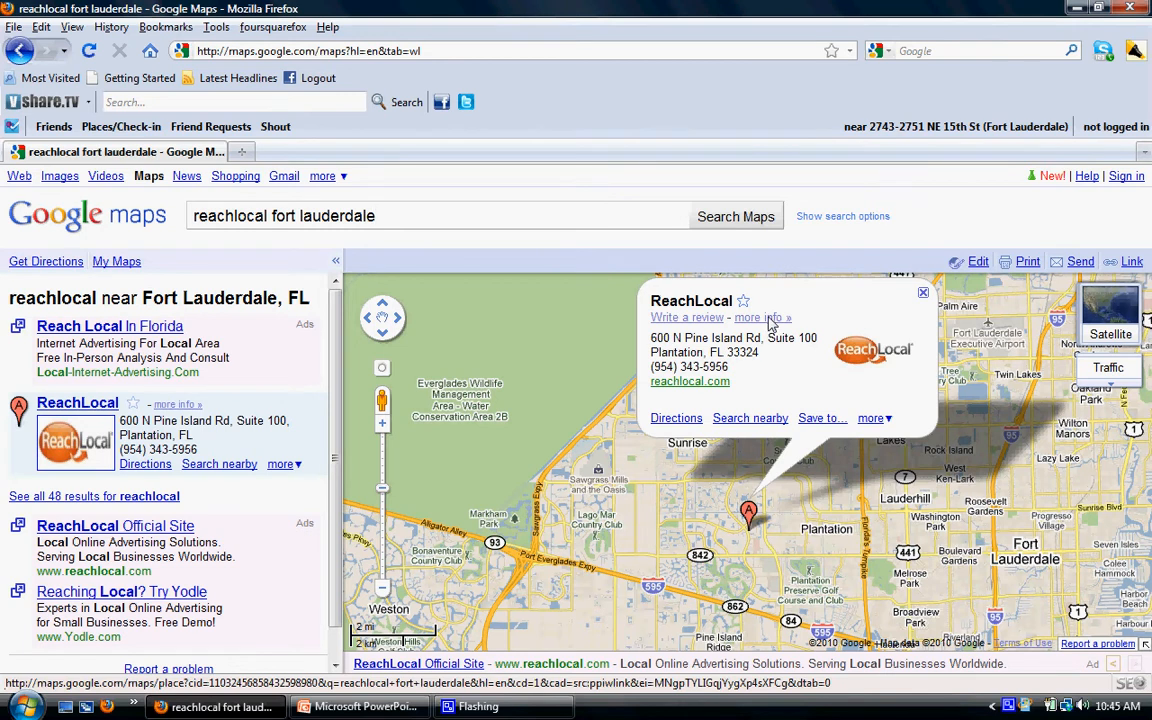
left_click(763, 317)
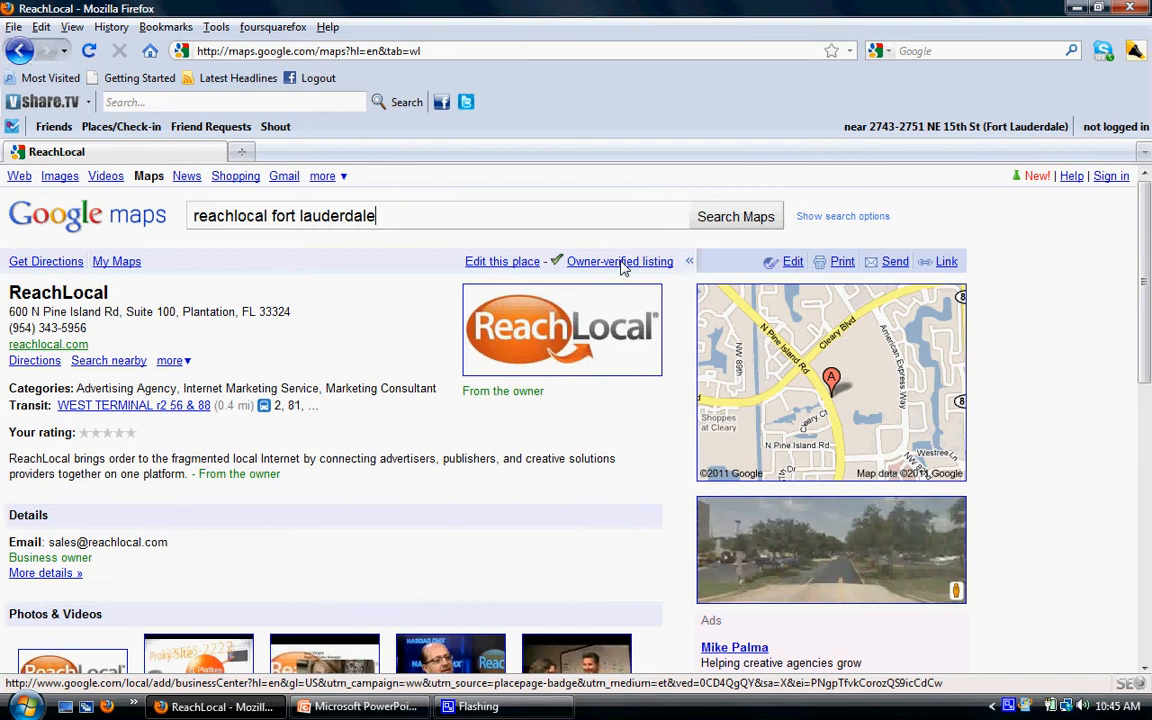
mouse_move(625, 270)
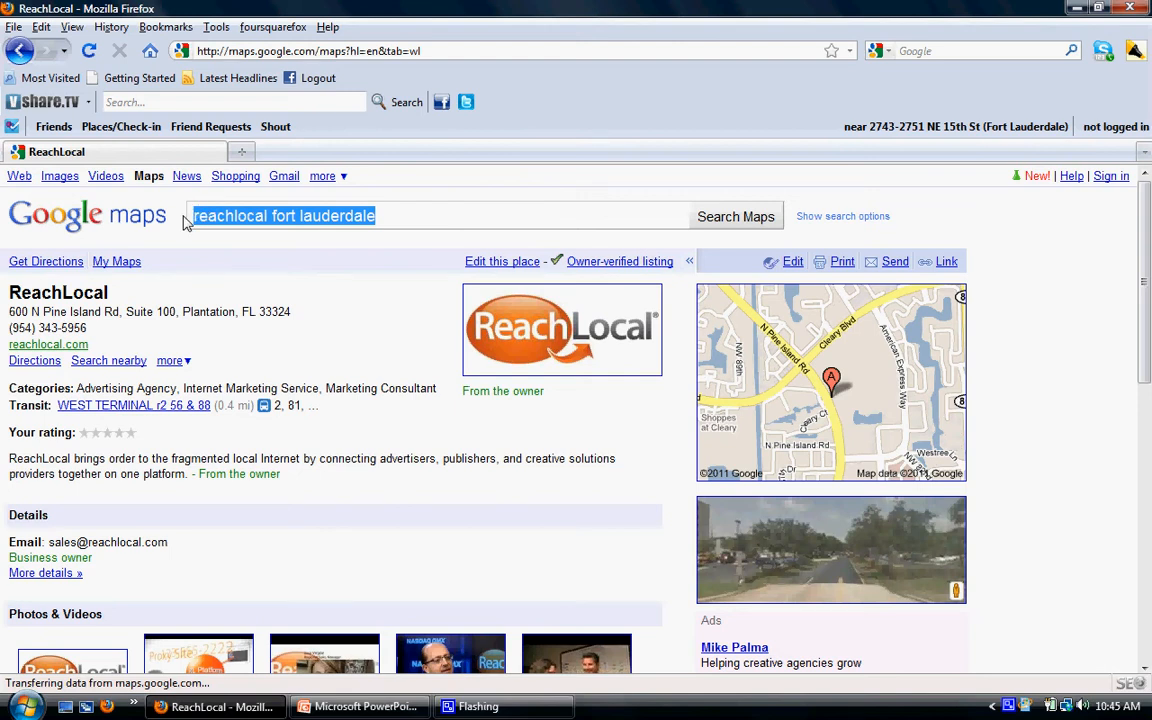
Search 'flooring', open Andrea Hardwood Floors Inc's place page, and choose 'Business owner?'
type("flooring")
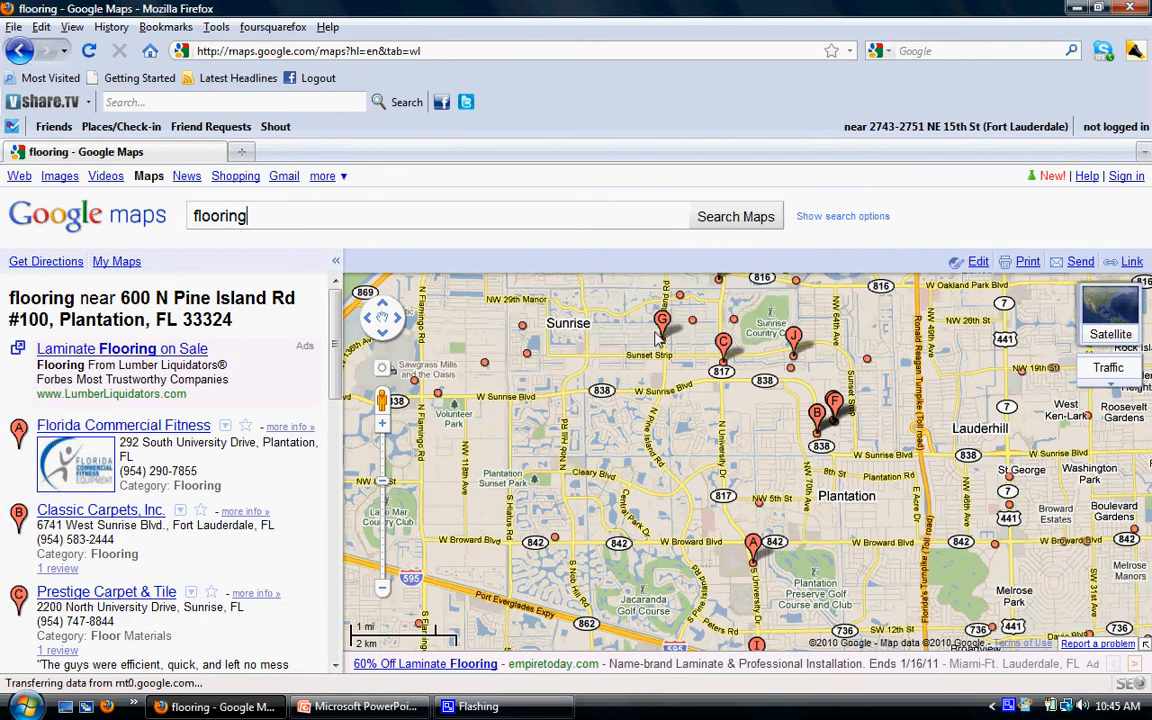
mouse_move(662, 320)
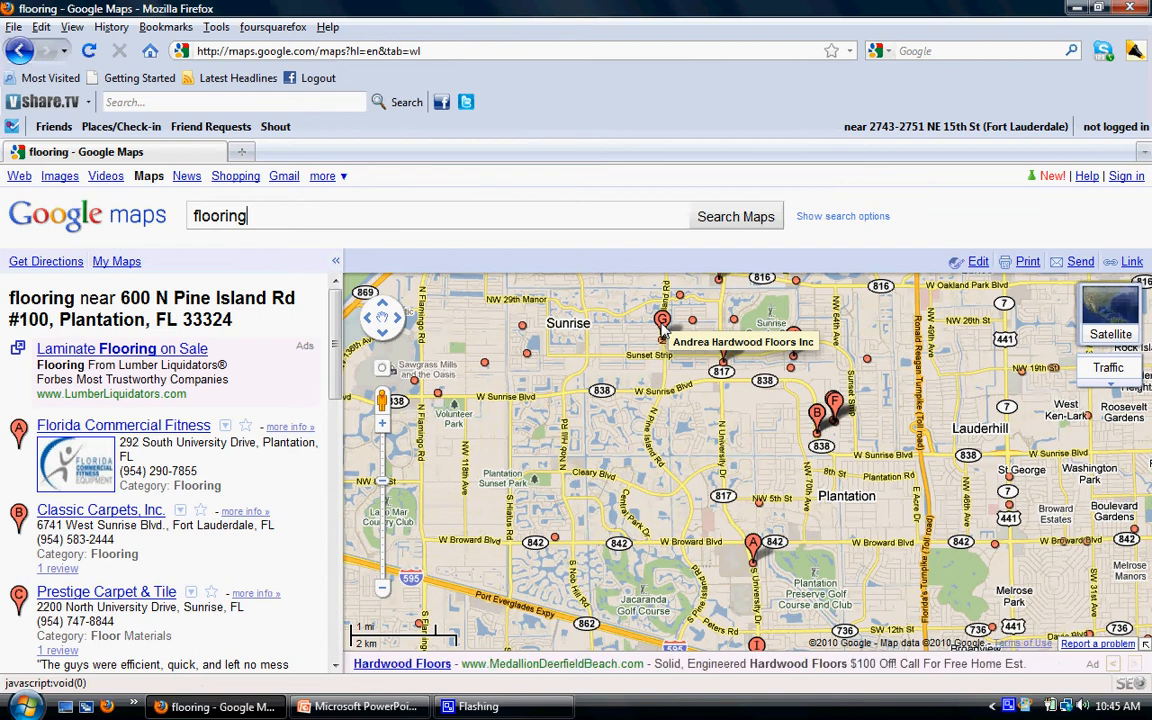
left_click(662, 320)
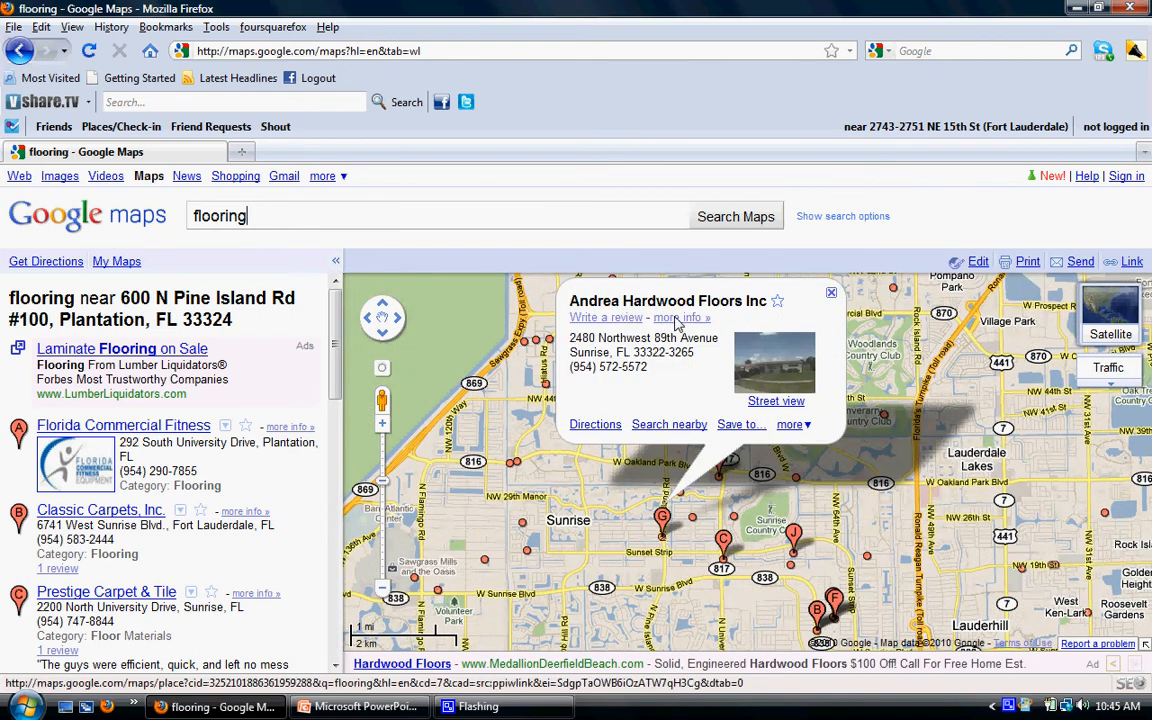
left_click(681, 318)
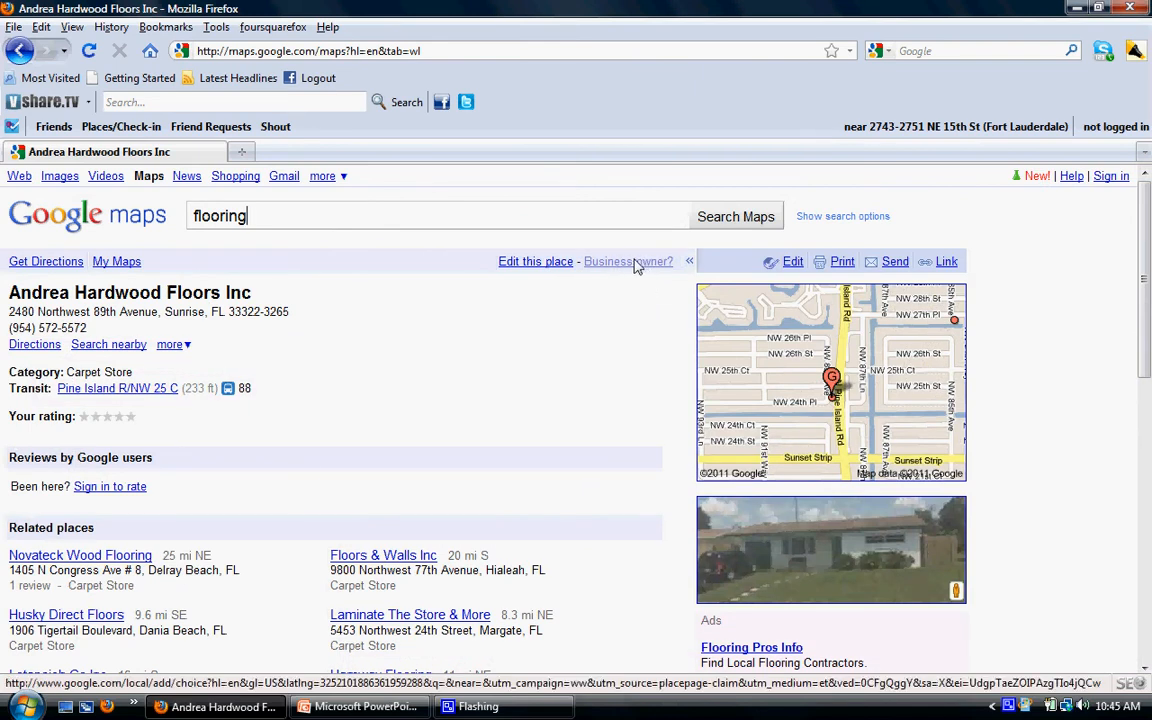
mouse_move(632, 265)
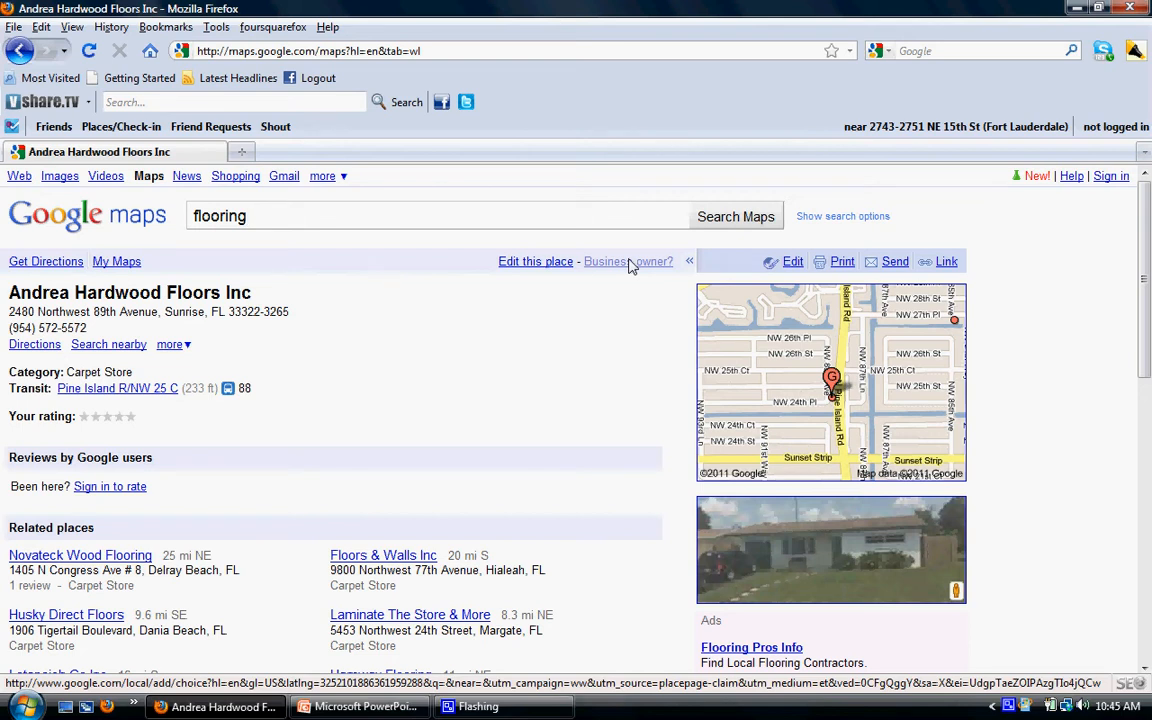
left_click(628, 261)
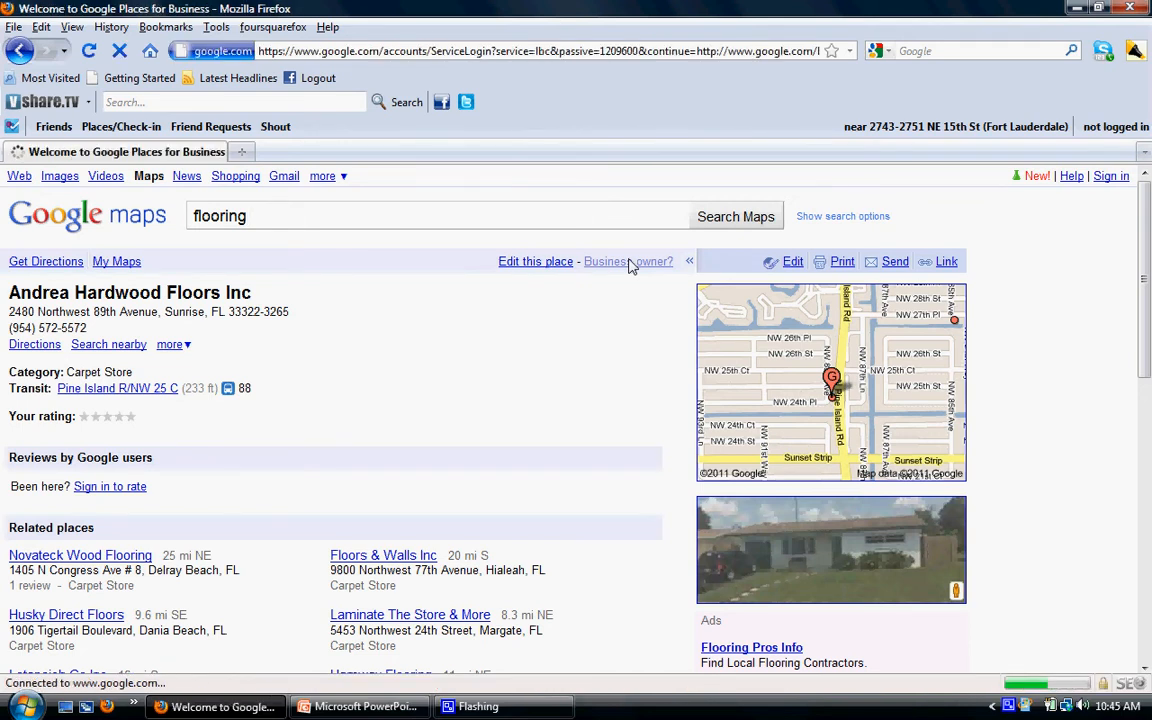
Sign in as brettalleym and choose to edit Andrea Hardwood Floors Inc's business information
left_click(628, 261)
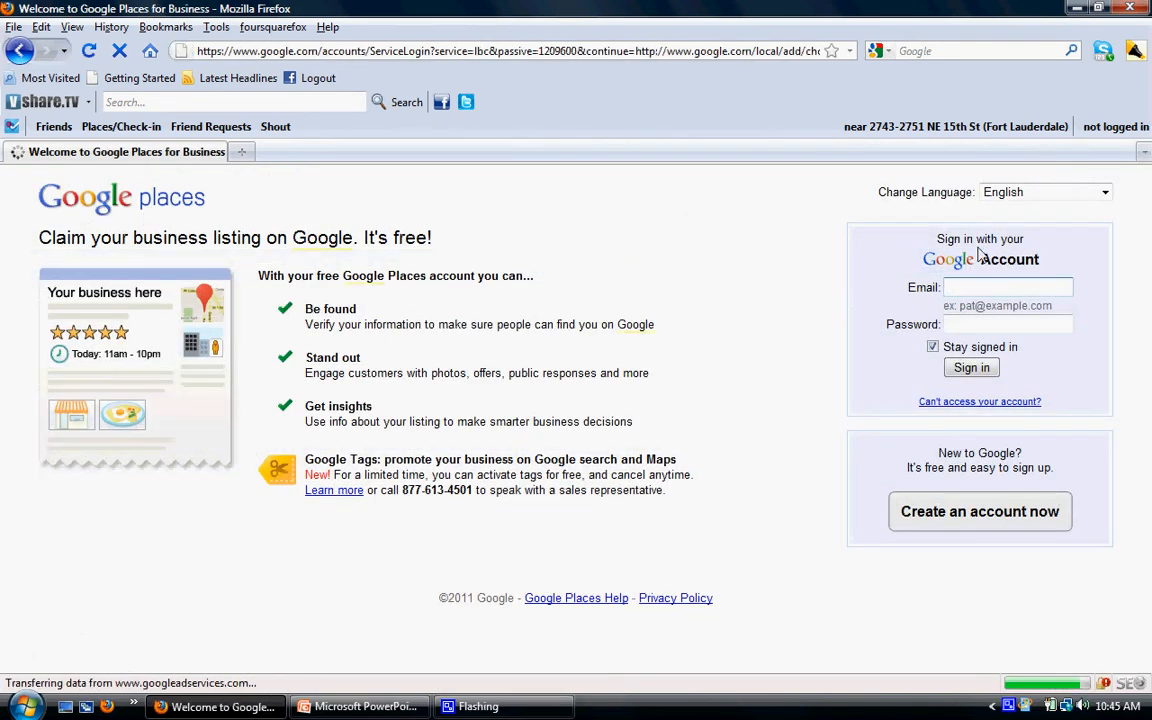
type("brettalleymarketing")
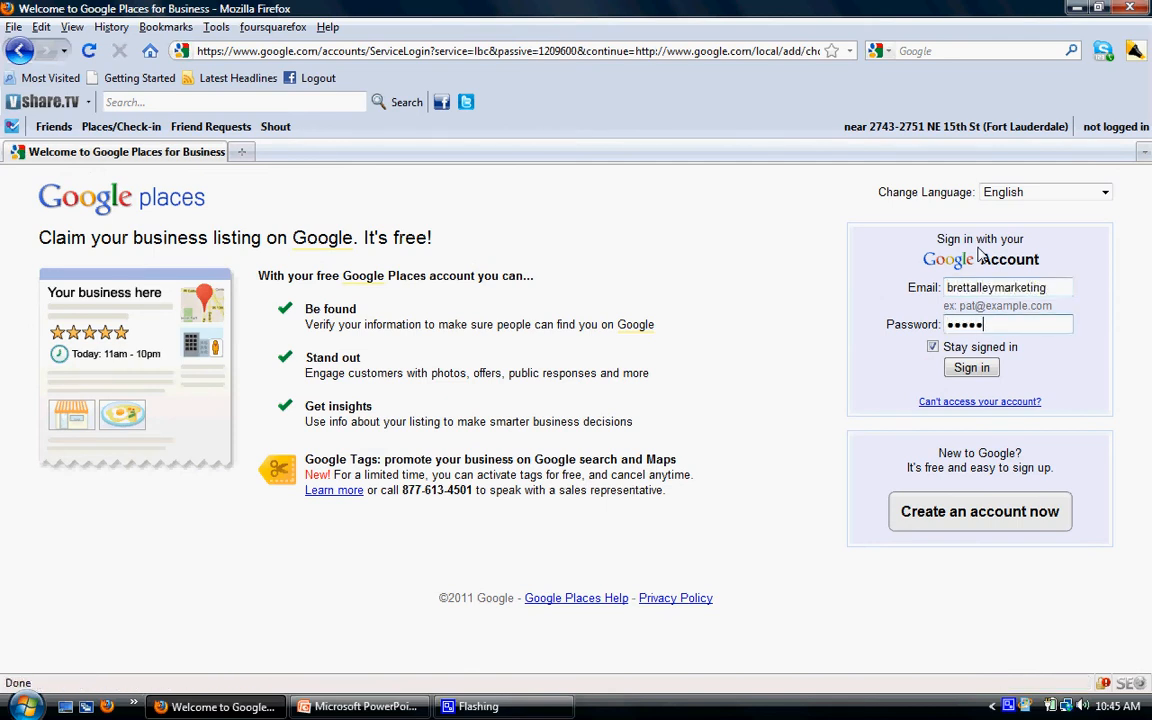
left_click(971, 367)
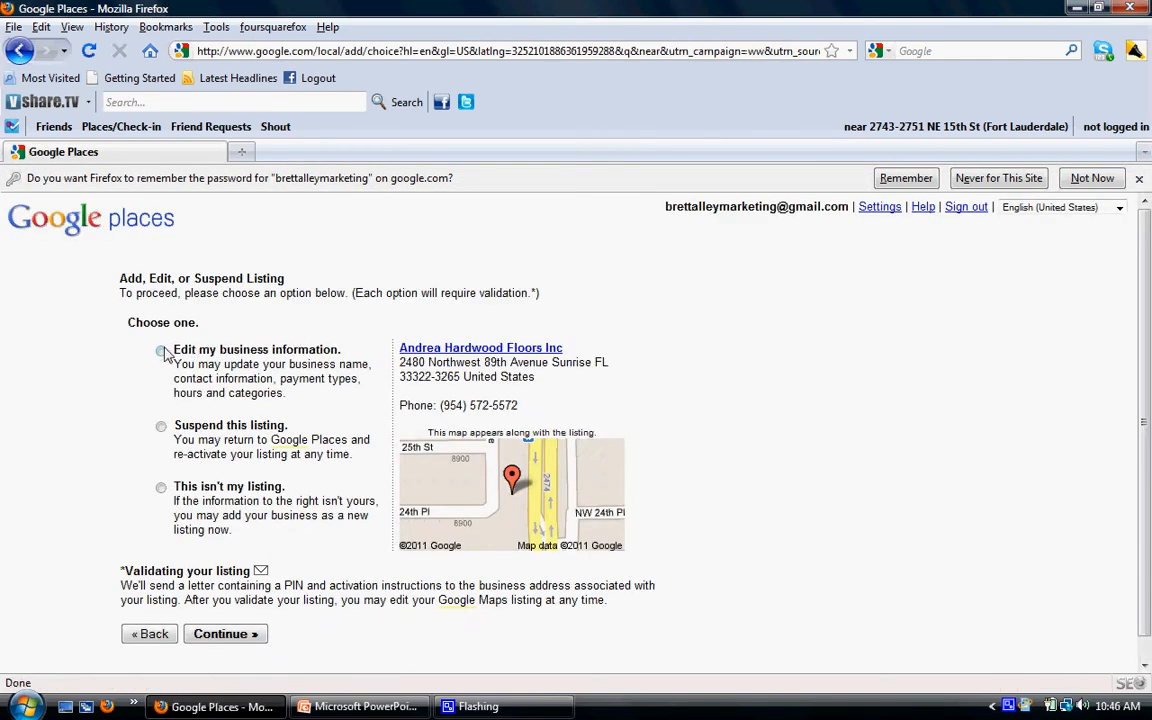
left_click(161, 352)
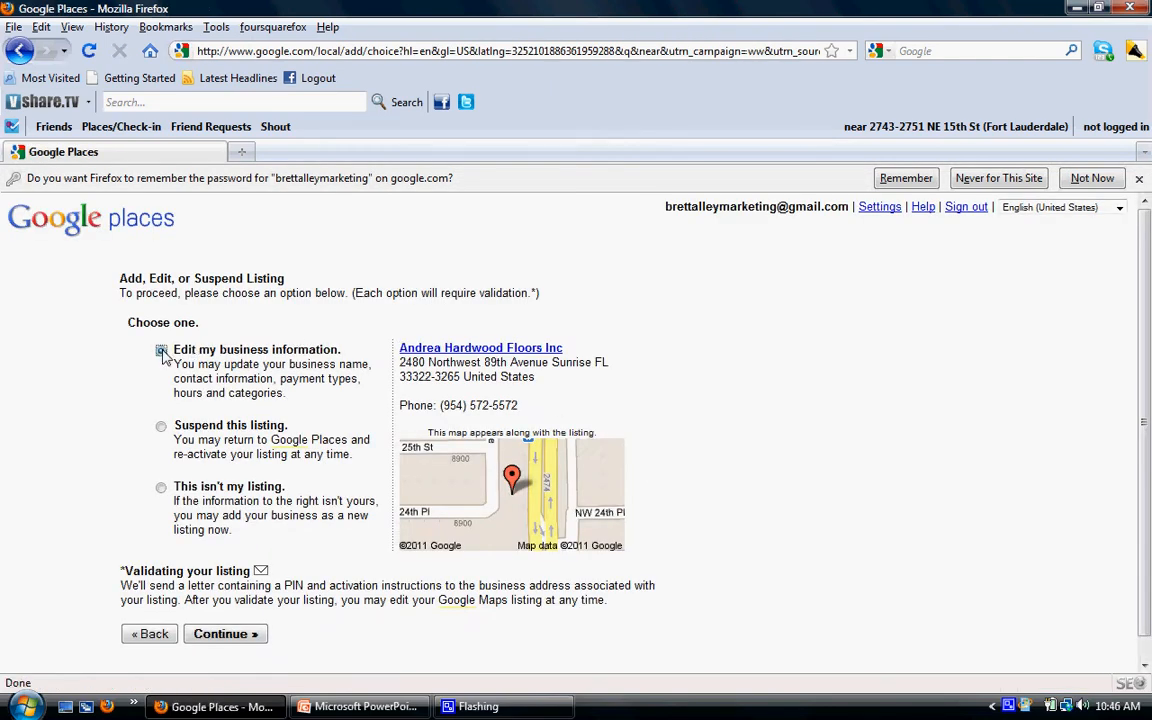
left_click(225, 633)
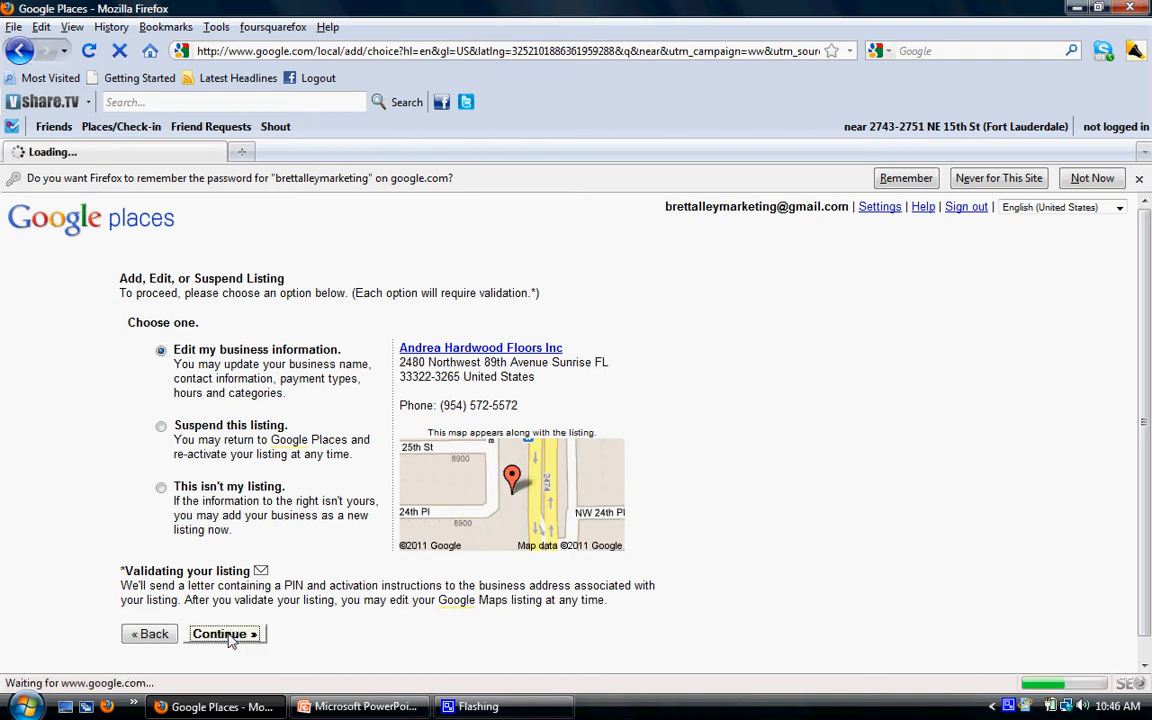
left_click(224, 633)
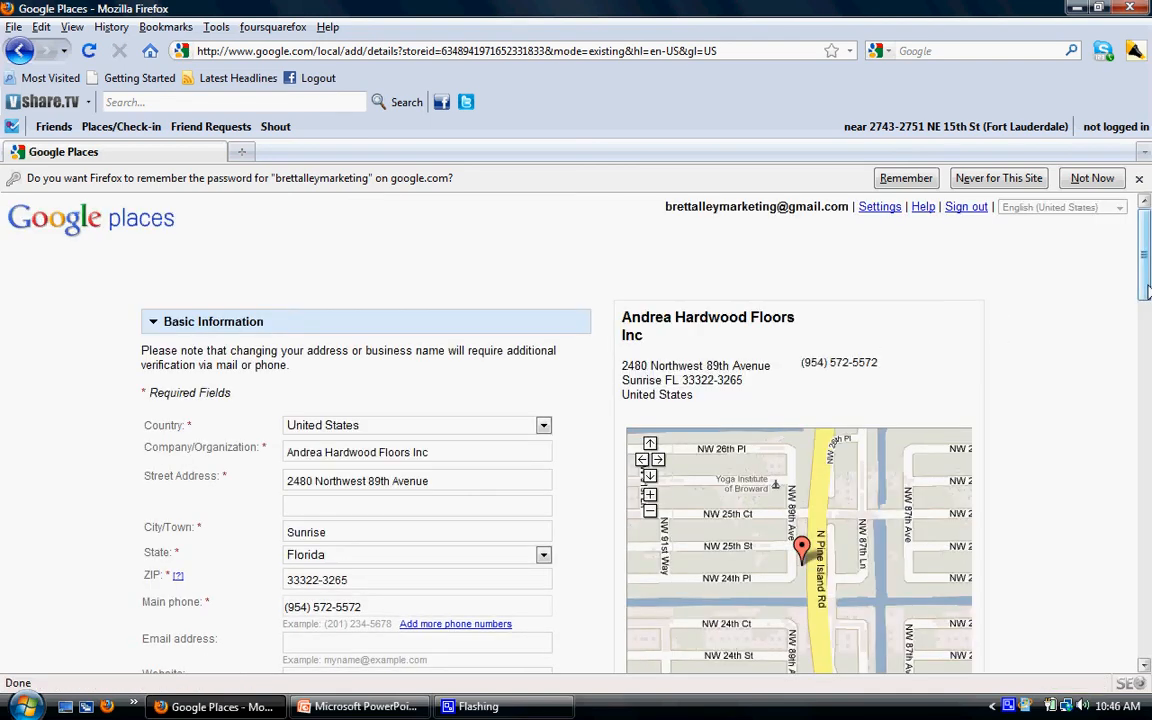
Set the listing's category to Flooring Store
scroll("down", 3)
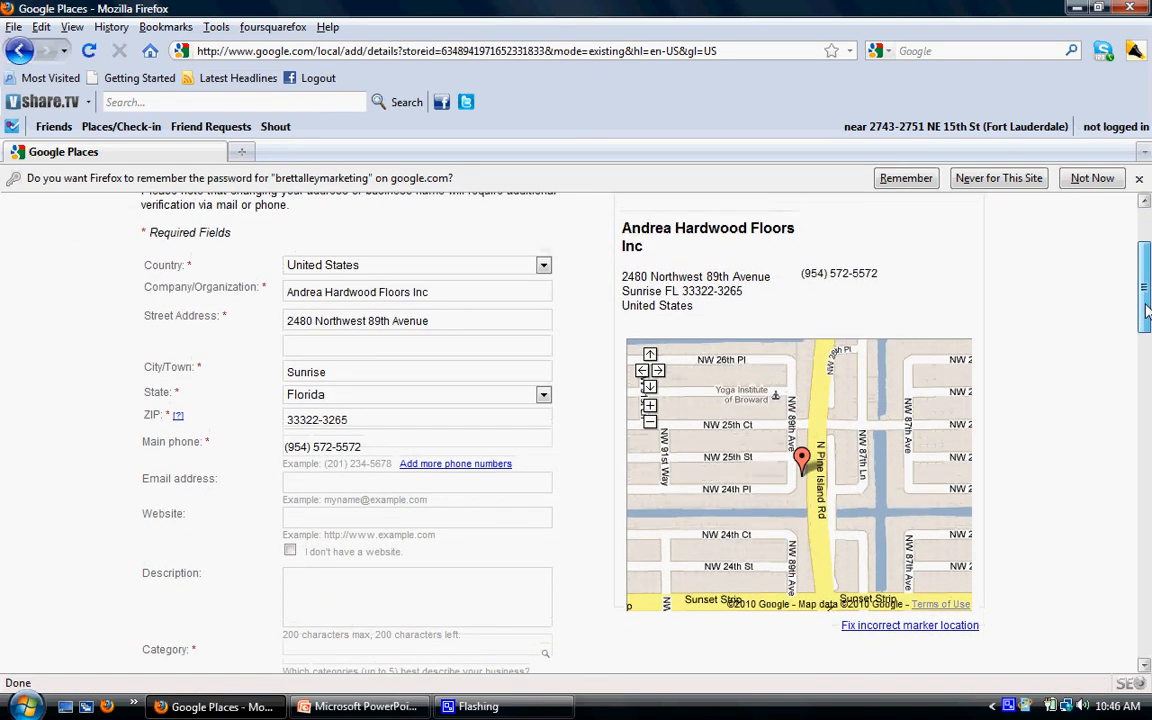
scroll("down", 3)
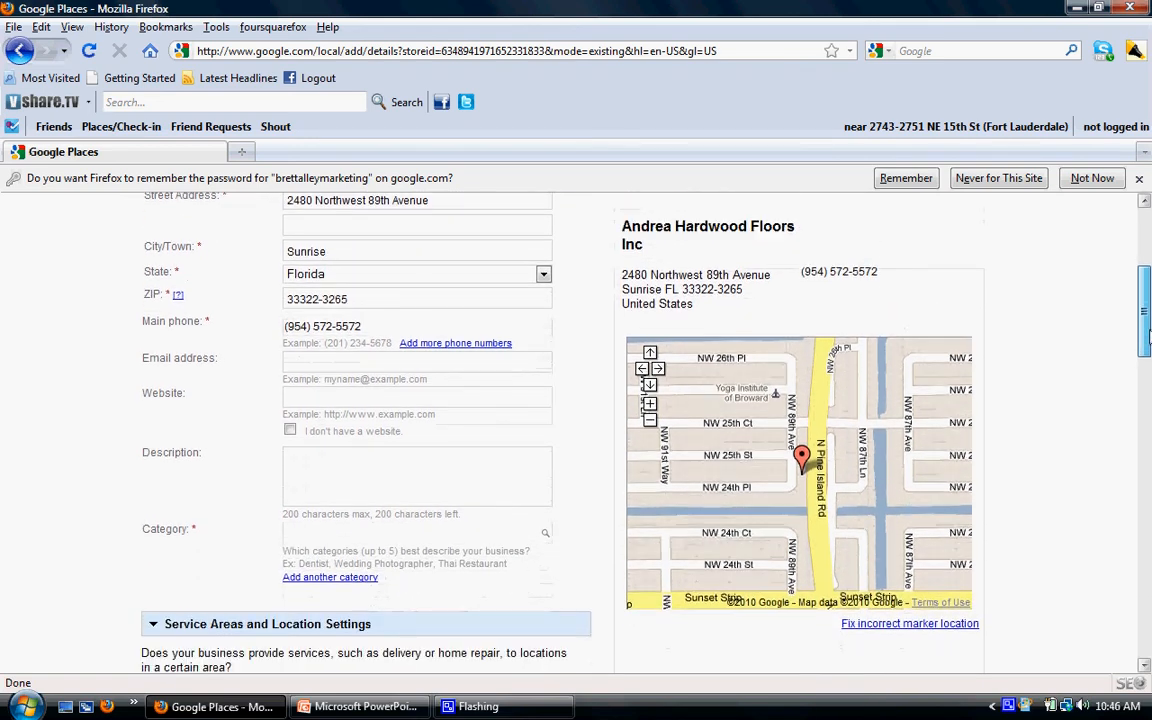
scroll("down", 3)
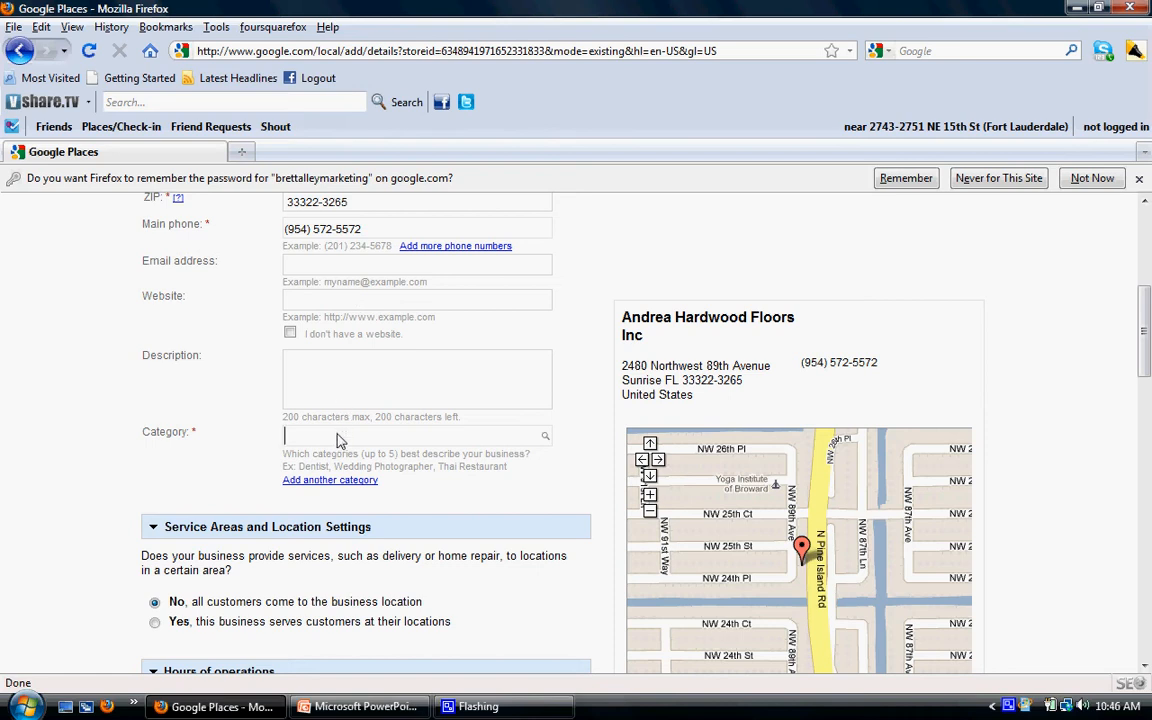
type("flooring store")
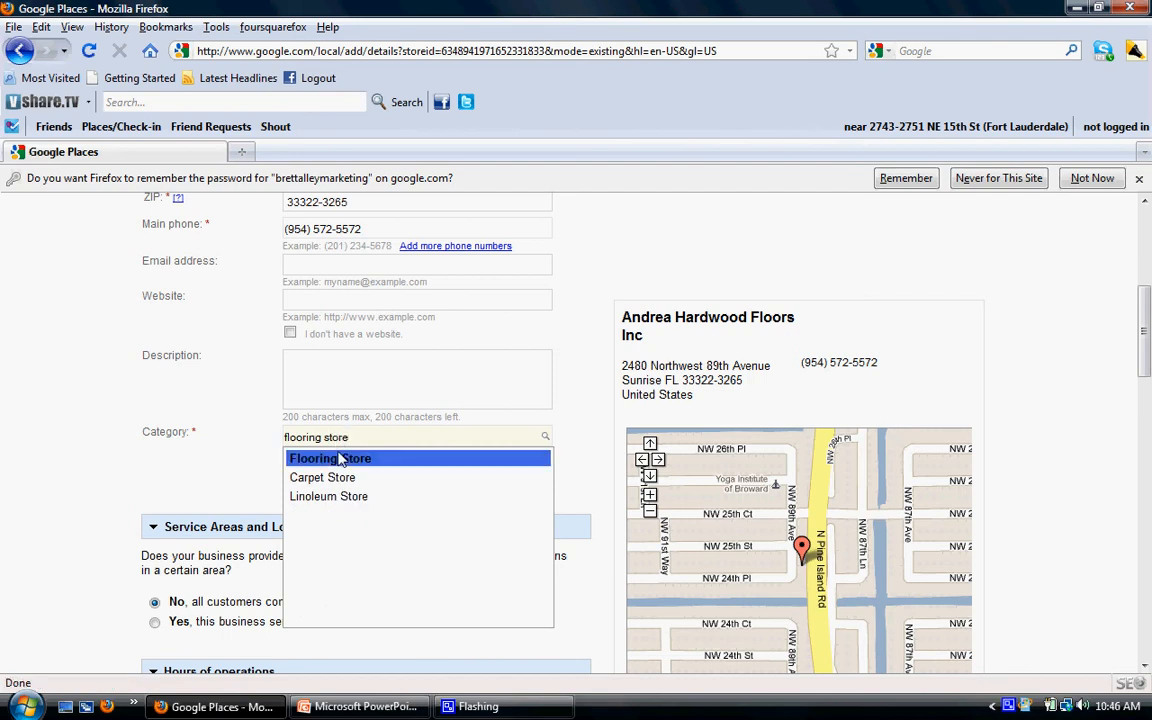
left_click(330, 458)
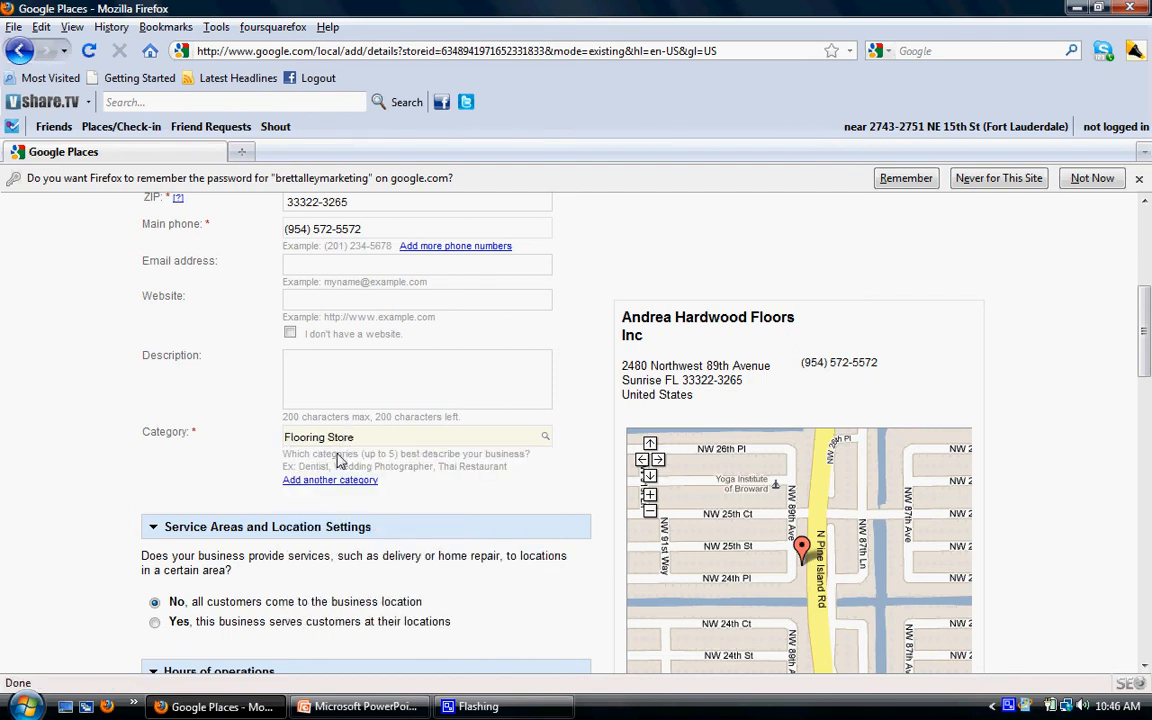
mouse_move(1085, 424)
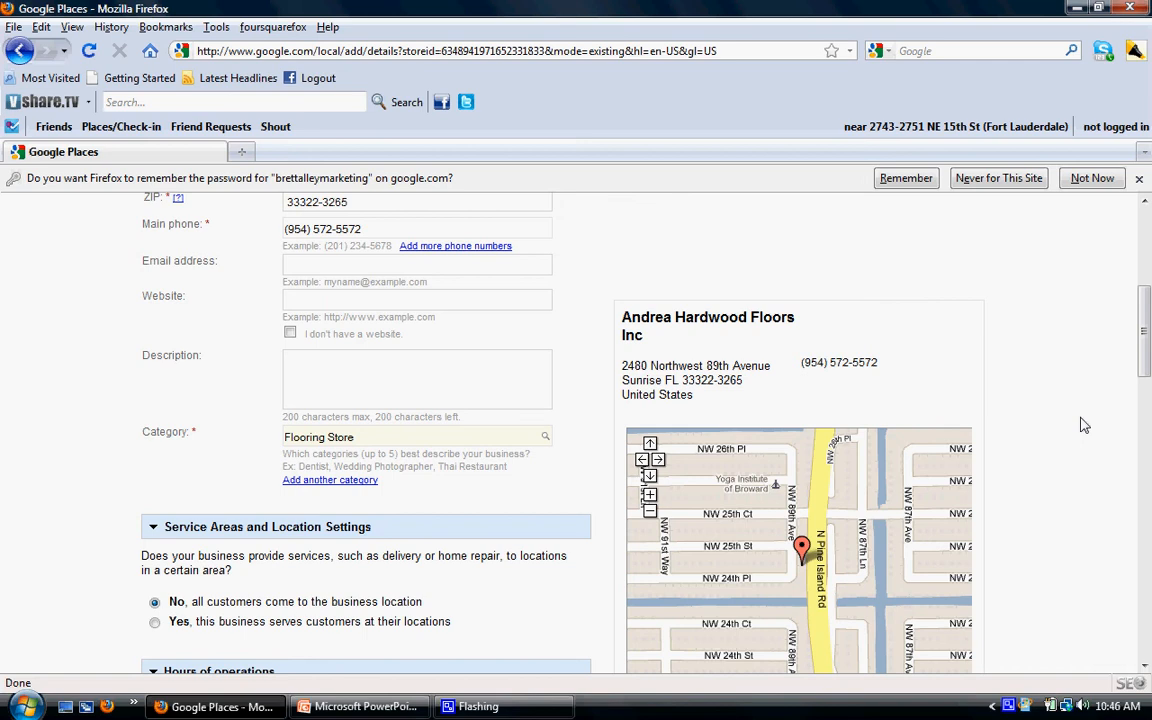
Submit the Andrea Hardwood Floors Inc listing details from the bottom of the form
scroll("down", 3)
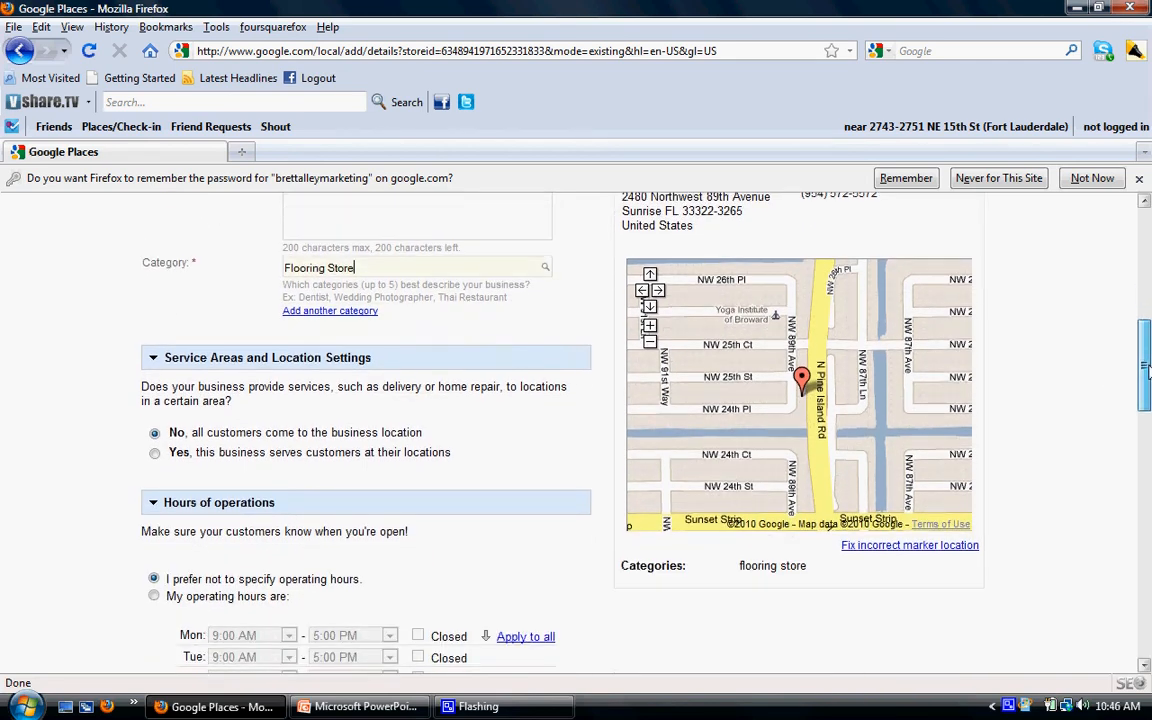
scroll("down", 3)
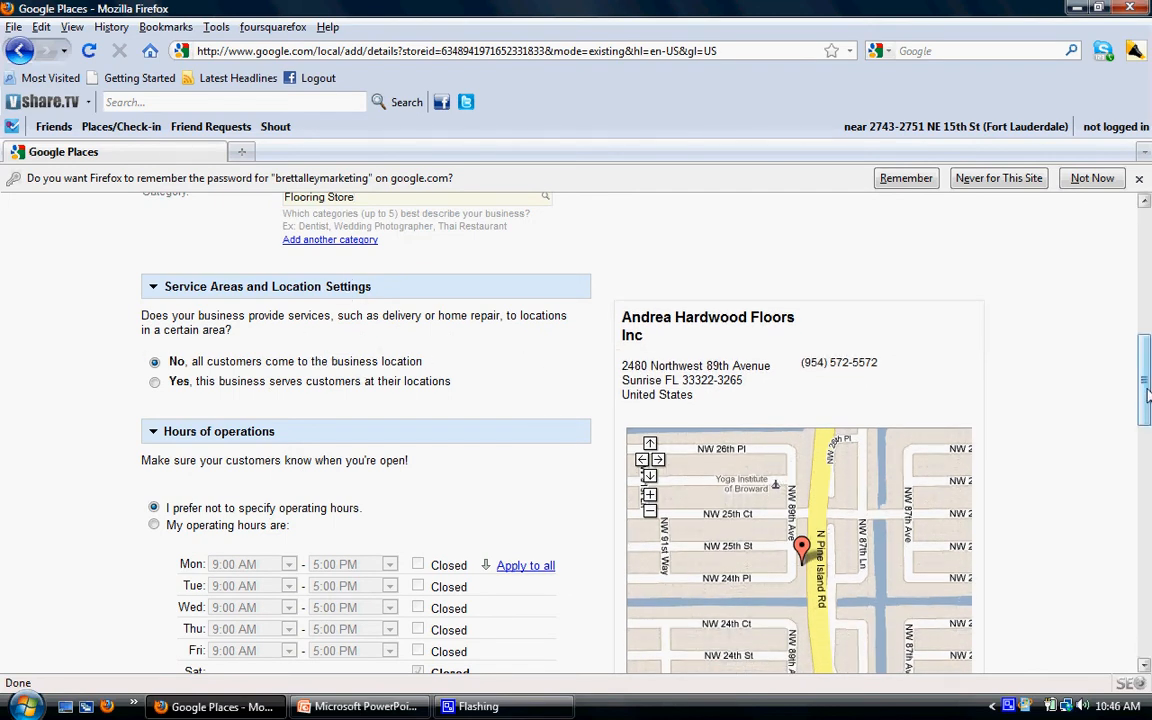
scroll("down", 3)
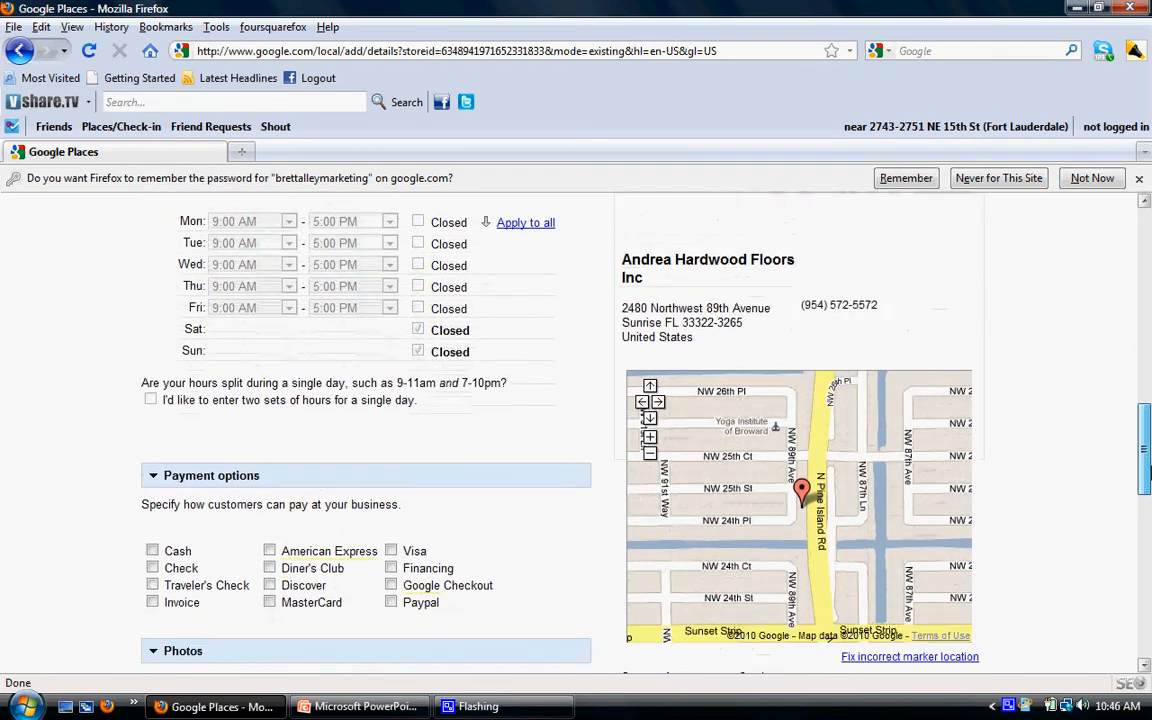
scroll("down", 3)
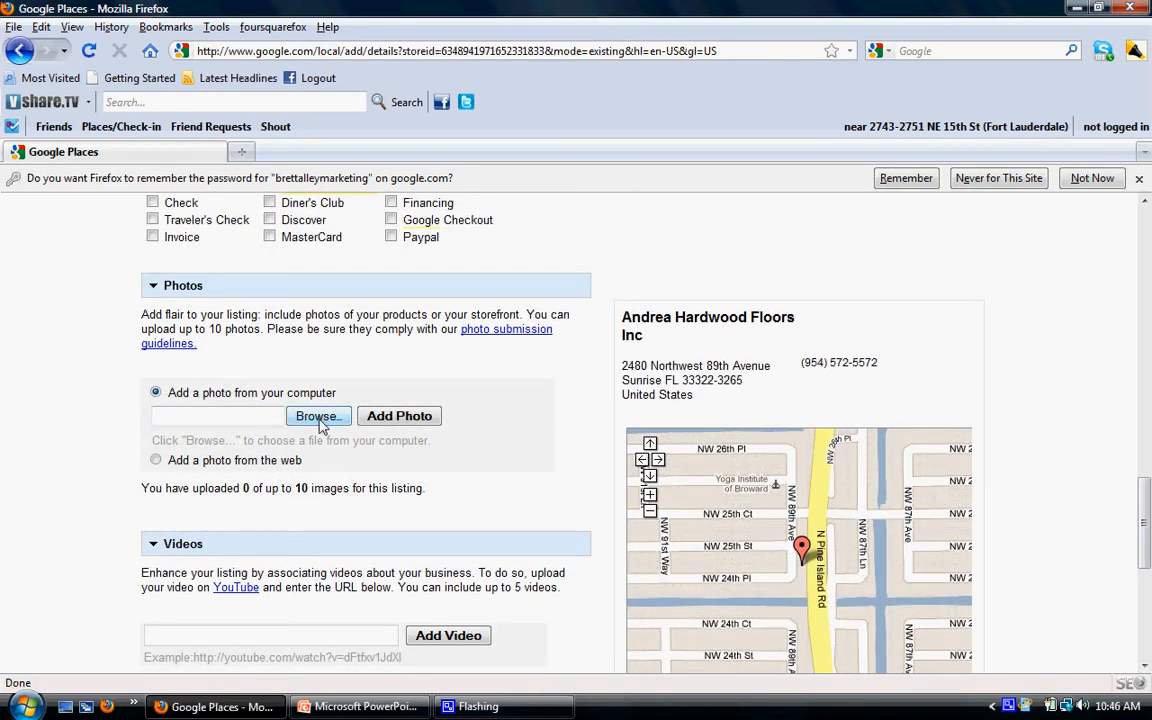
mouse_move(475, 635)
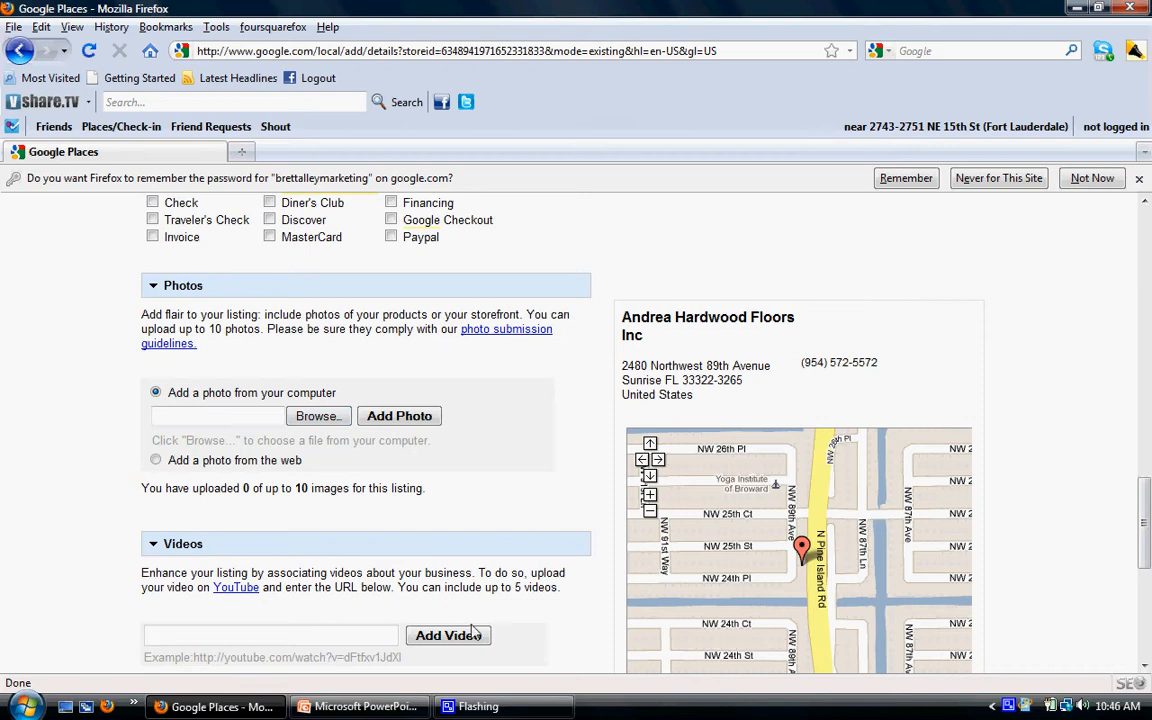
mouse_move(1070, 443)
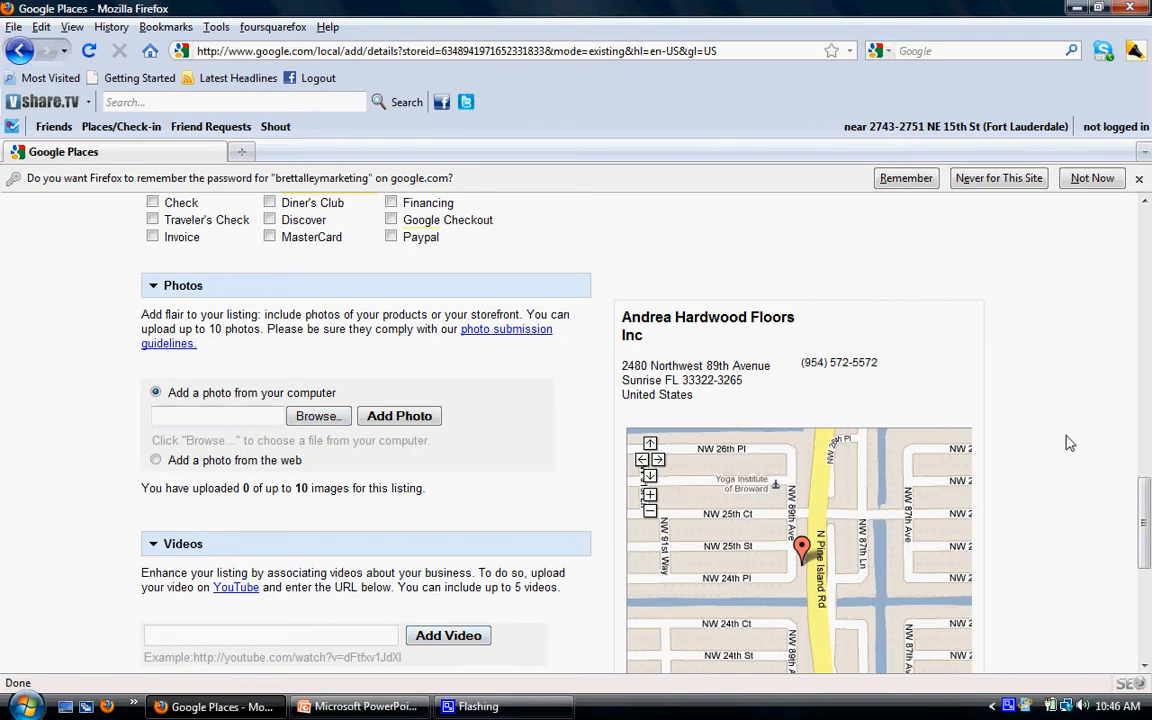
scroll("down", 3)
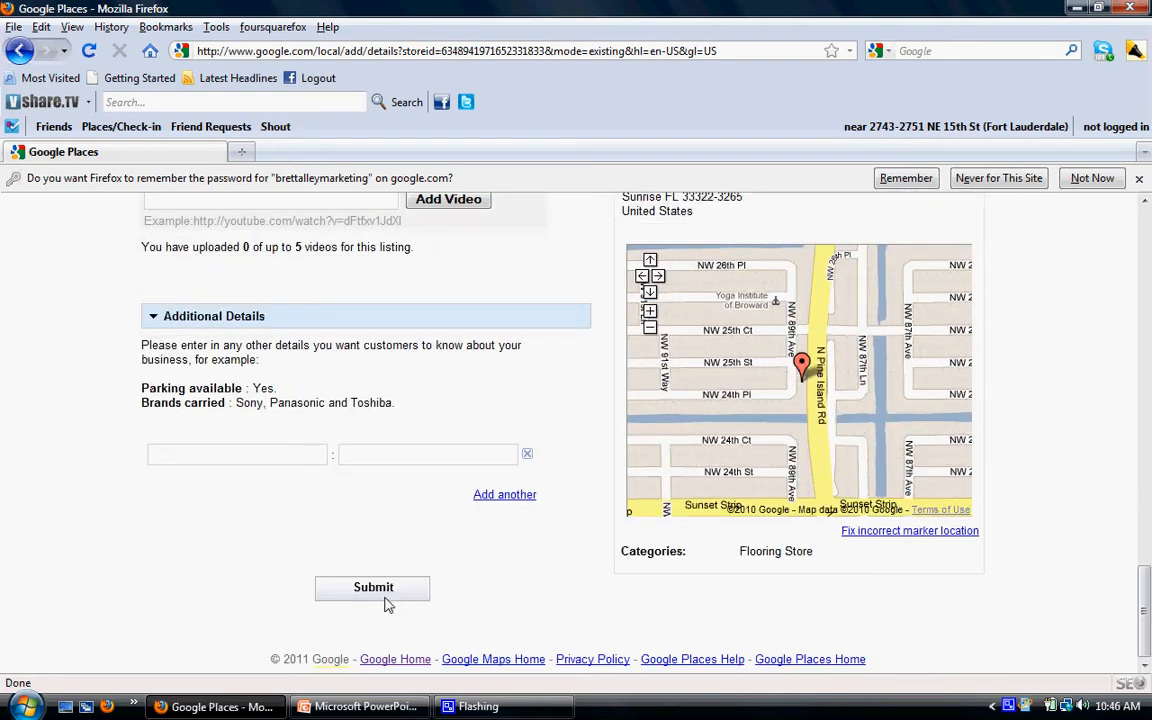
left_click(373, 587)
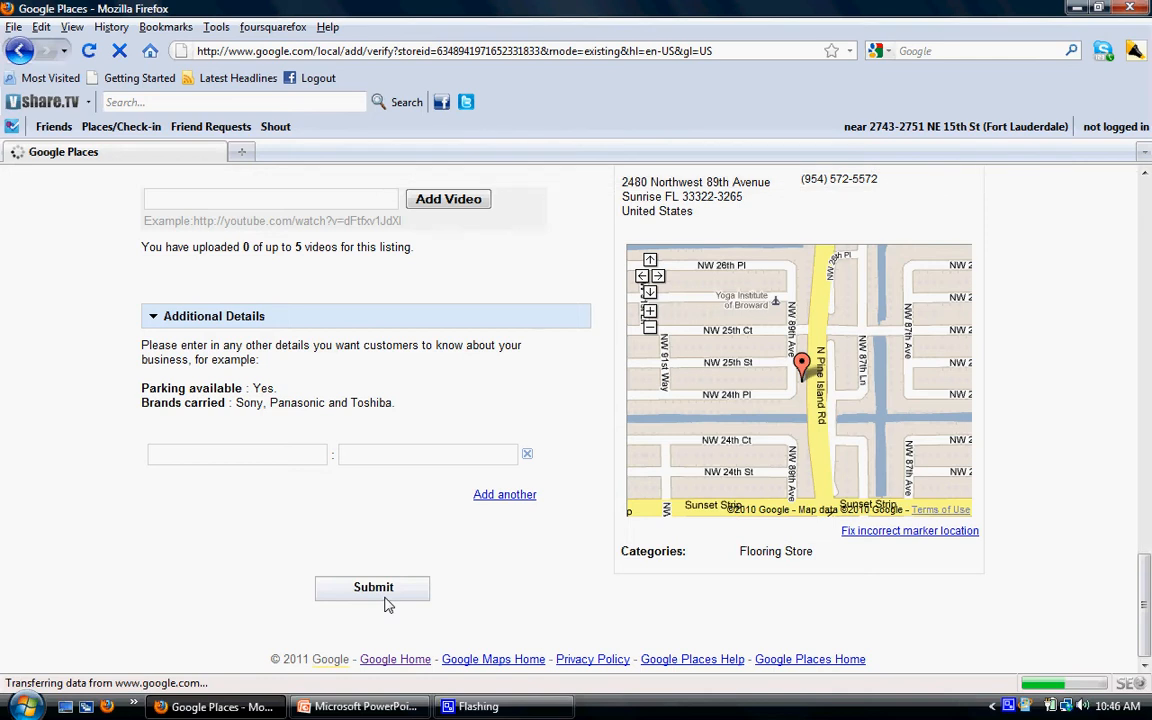
Choose phone verification on the validation page and review the Finish section
left_click(373, 587)
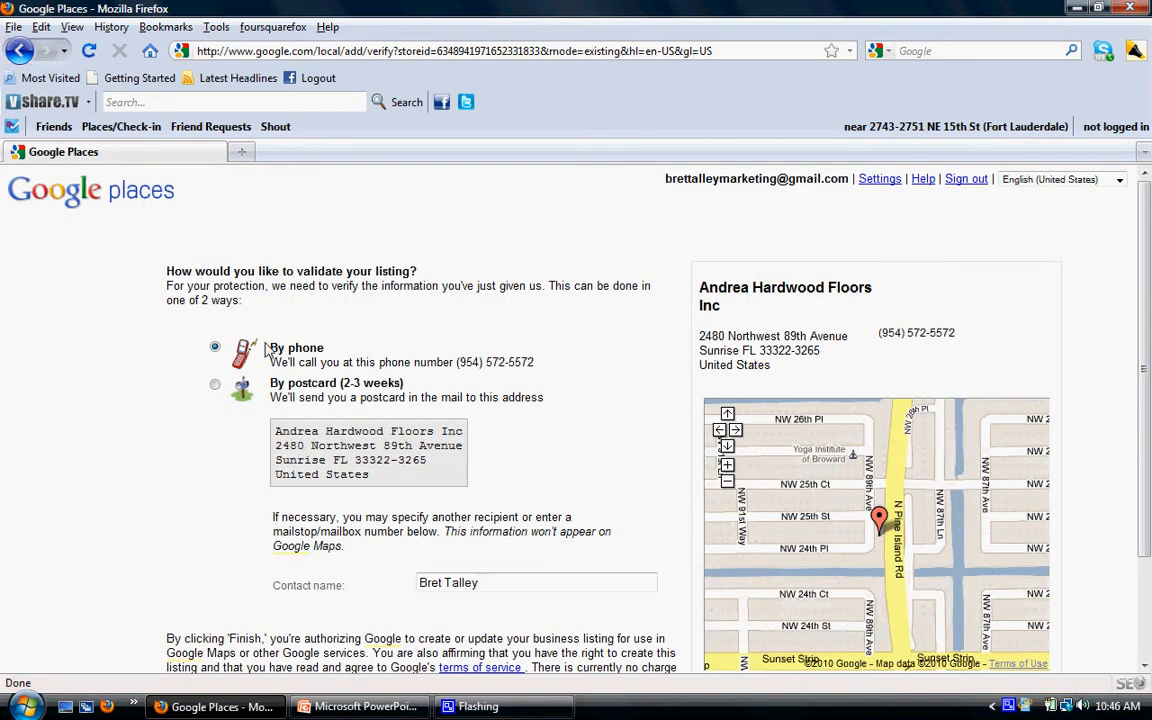
mouse_move(297, 362)
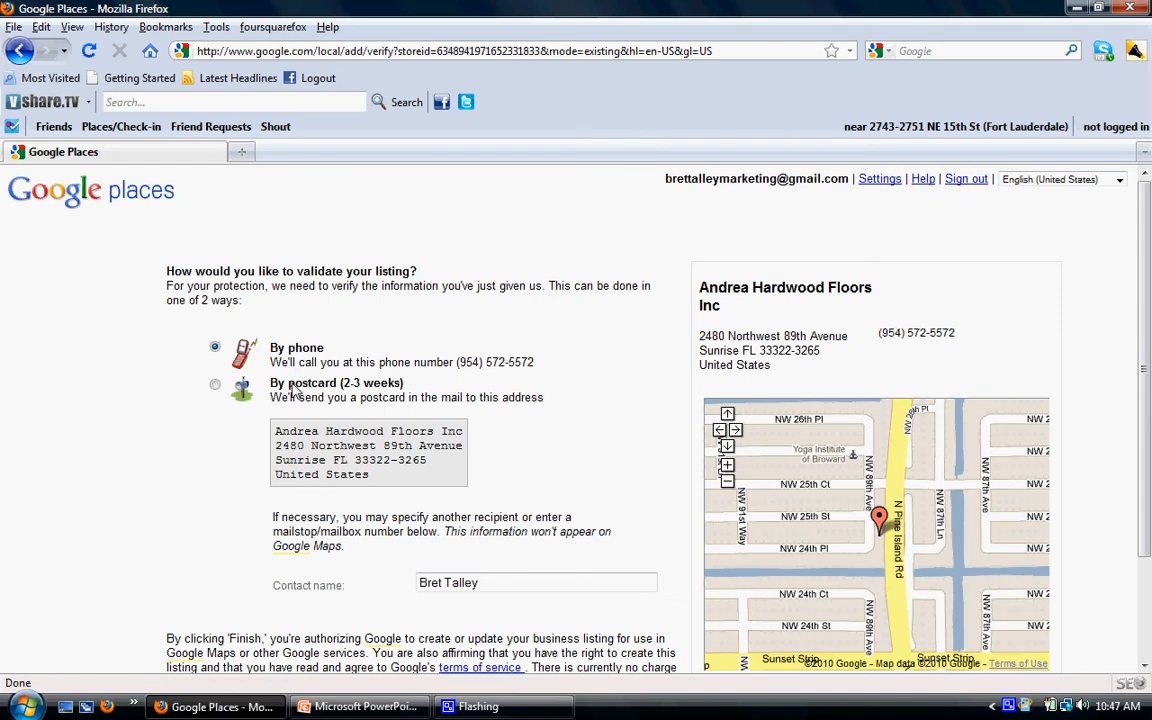
mouse_move(377, 281)
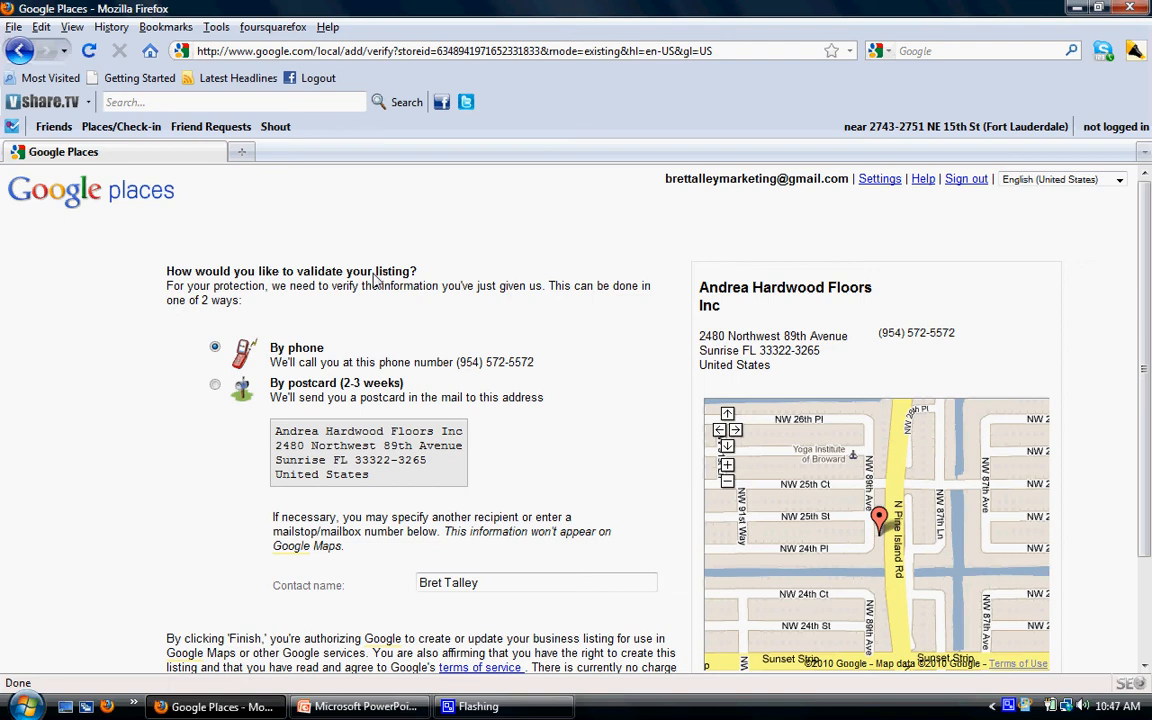
mouse_move(395, 291)
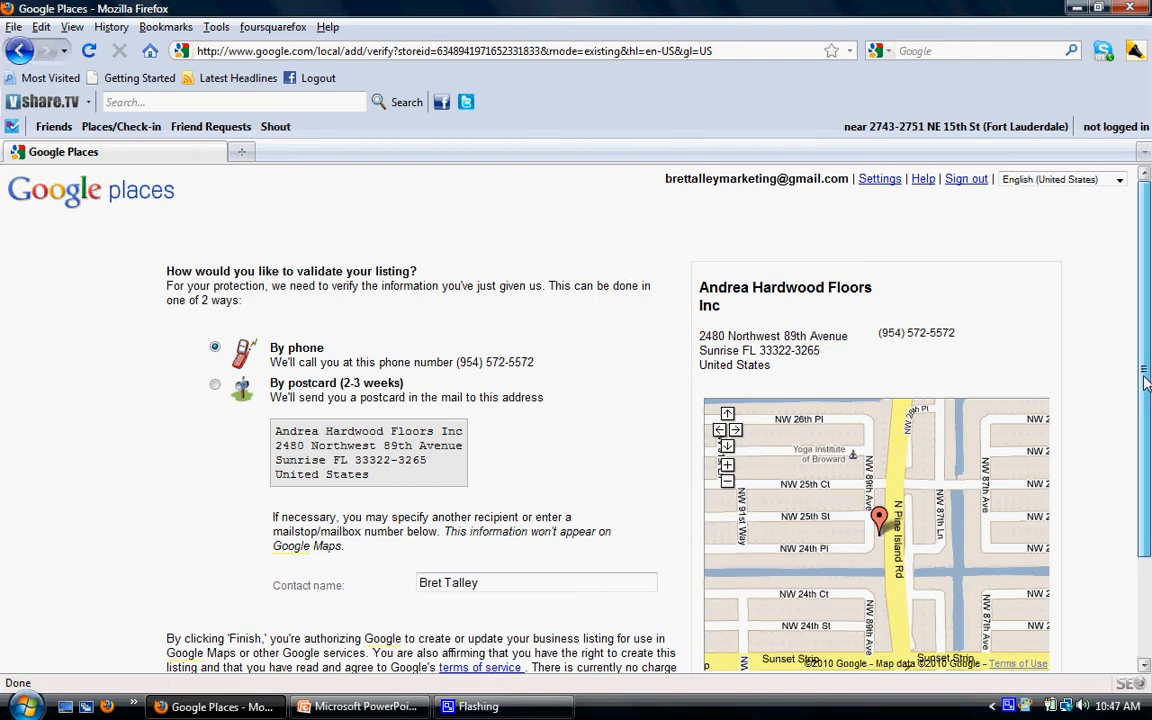
scroll("down", 3)
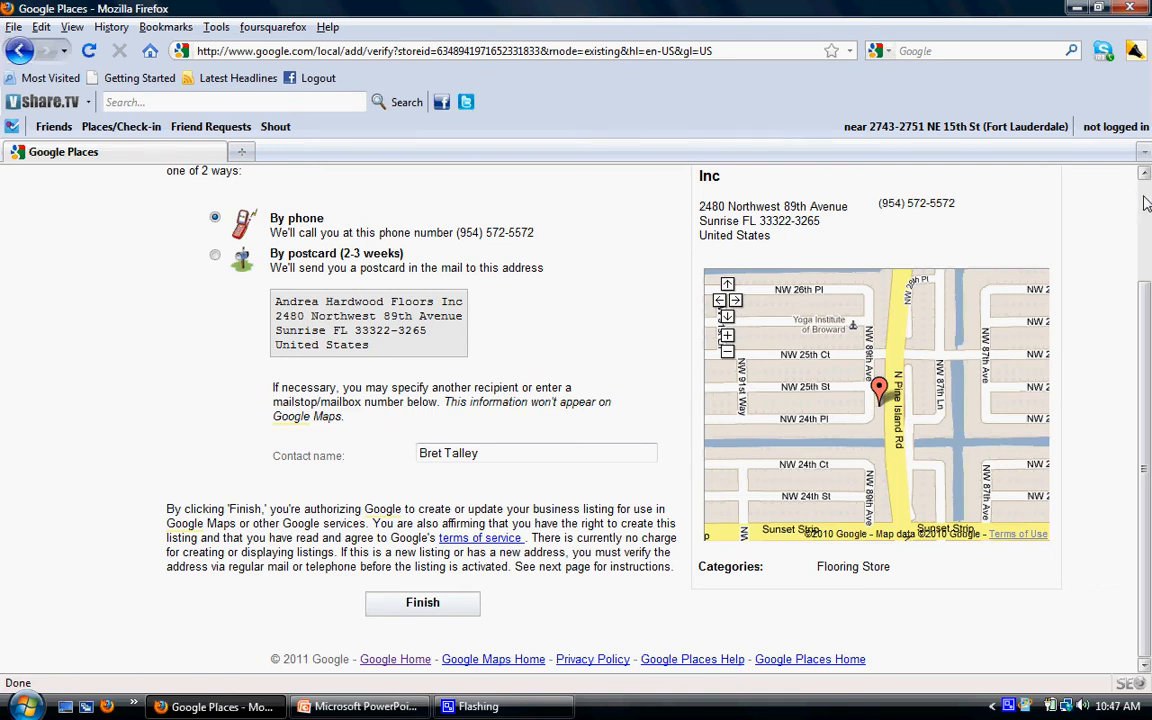
scroll("up", 3)
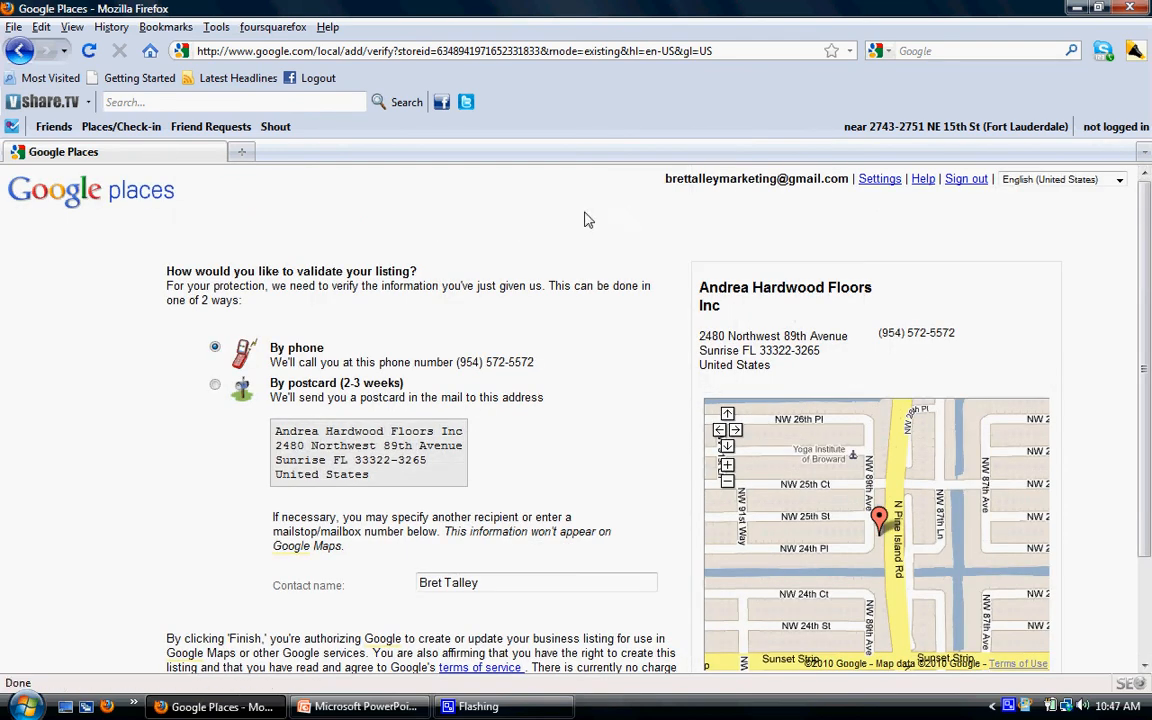
left_click(450, 51)
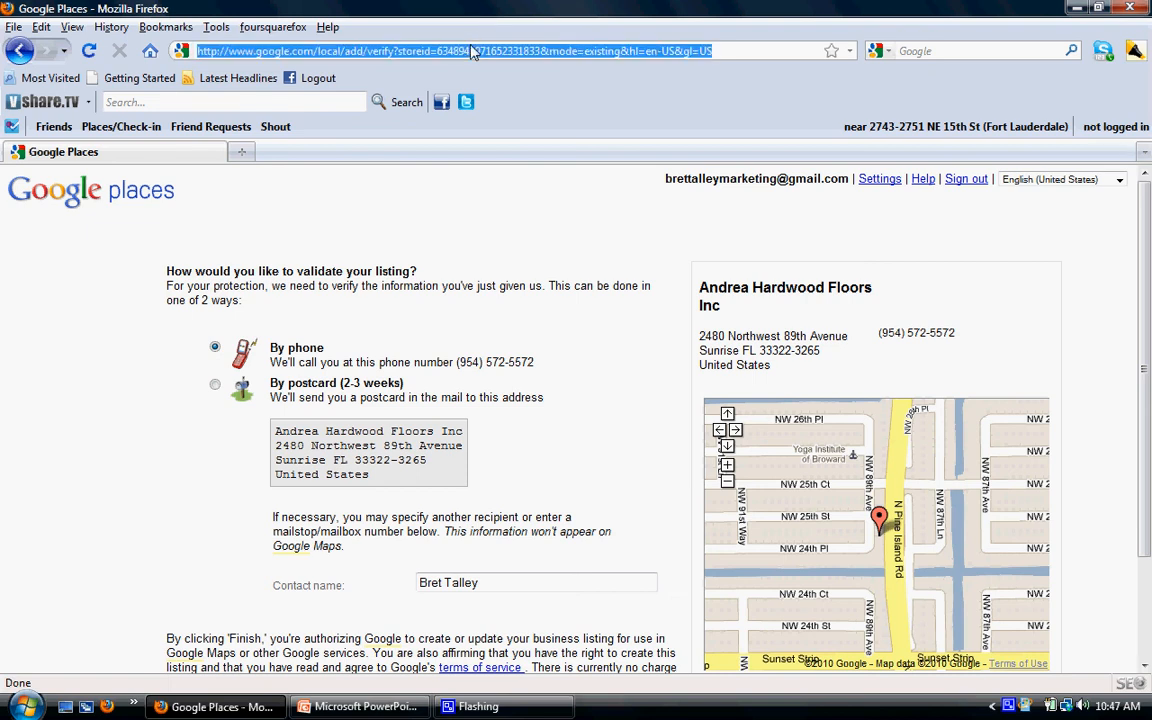
type("www.google.com/")
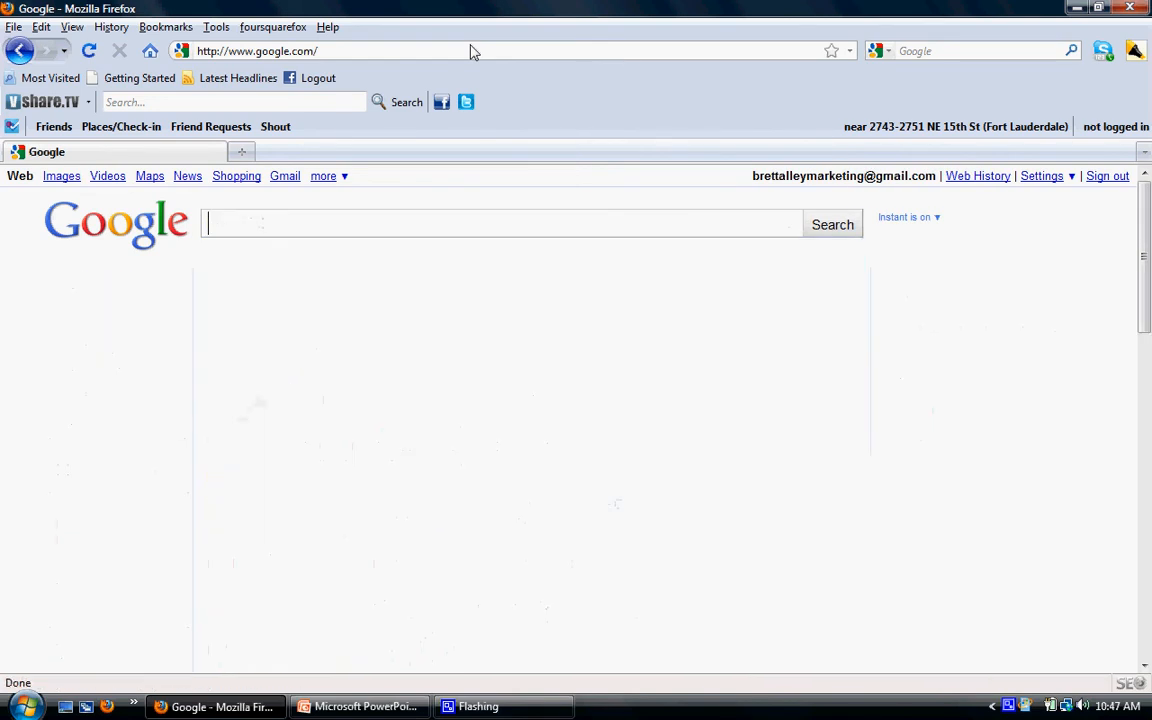
type("google places")
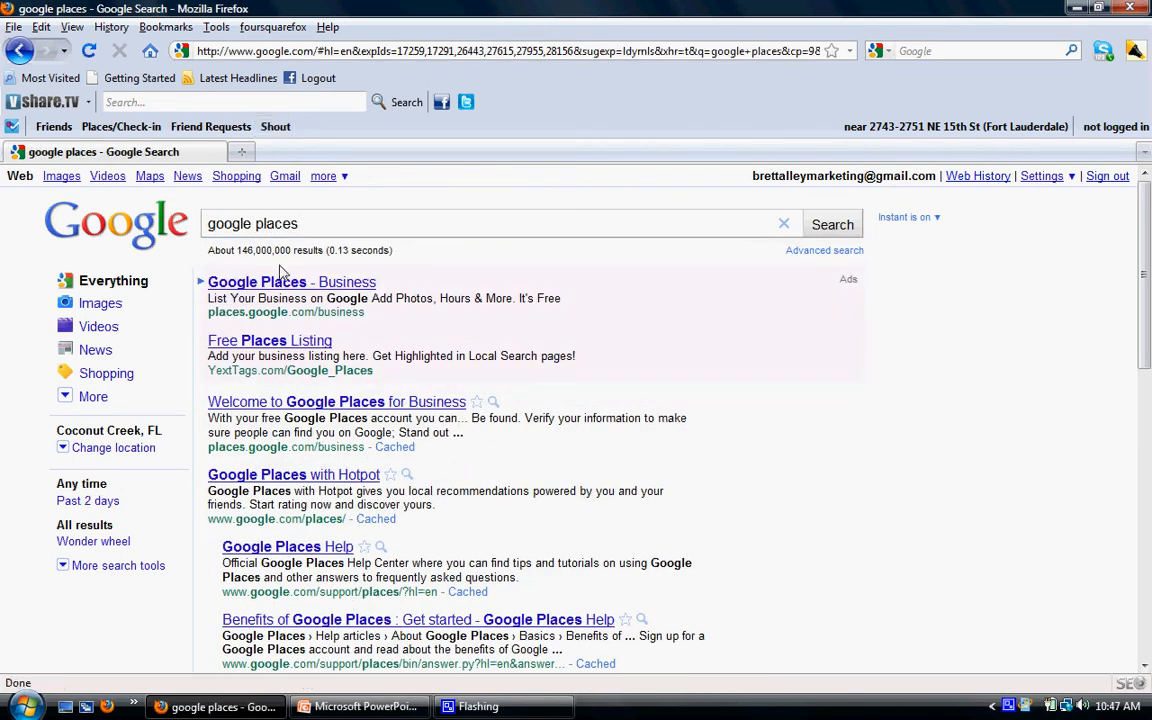
left_click(291, 282)
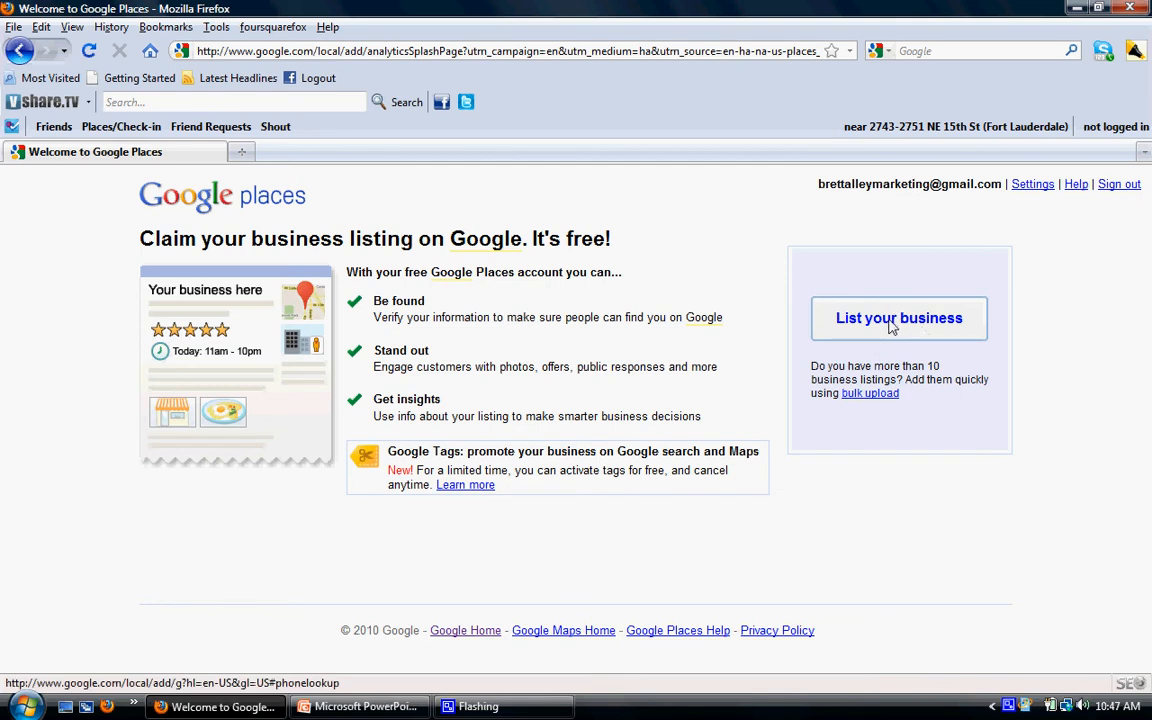
left_click(898, 318)
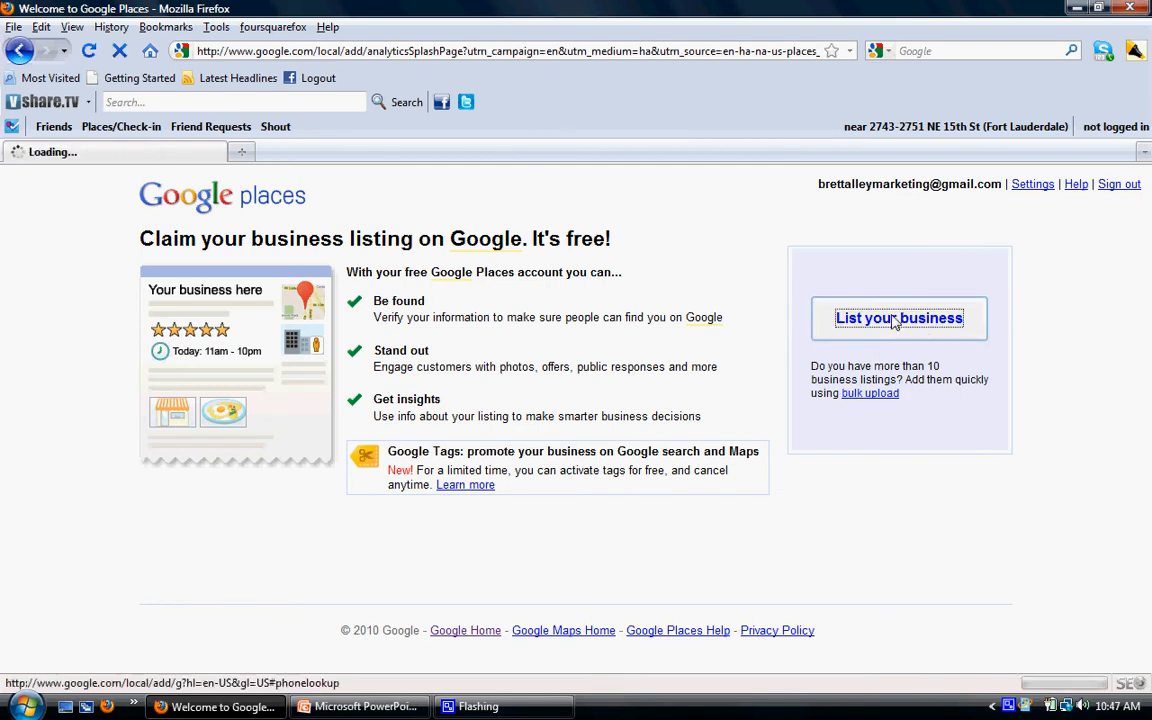
left_click(897, 317)
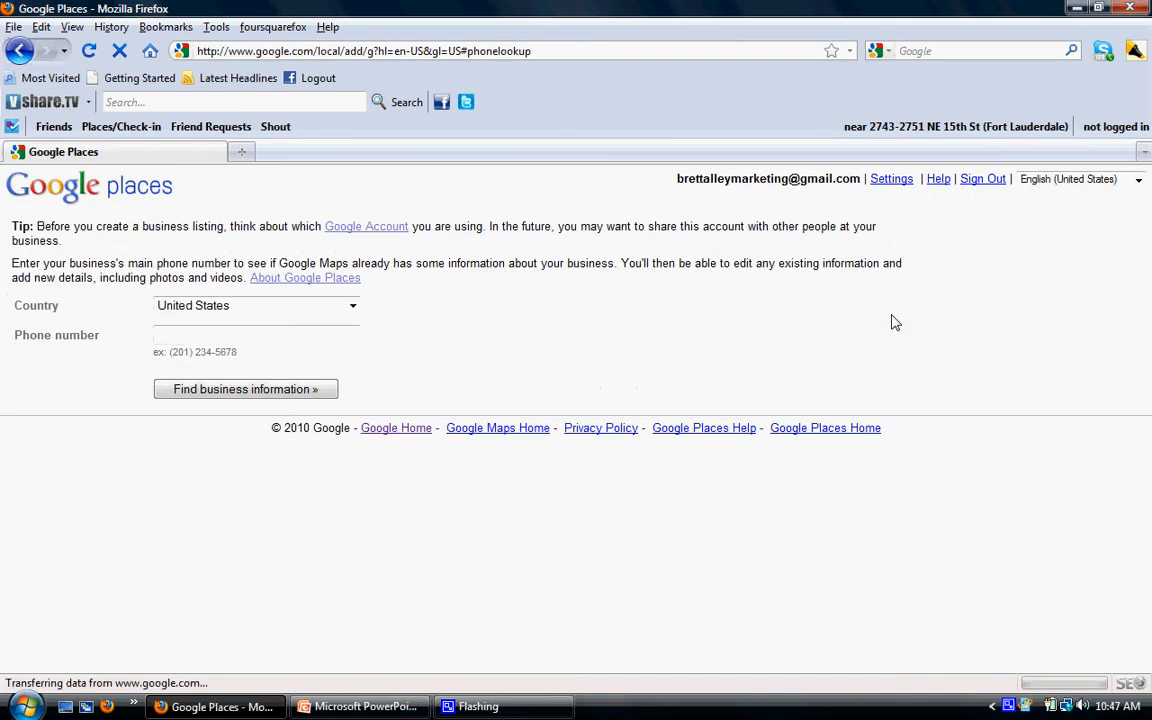
type("9")
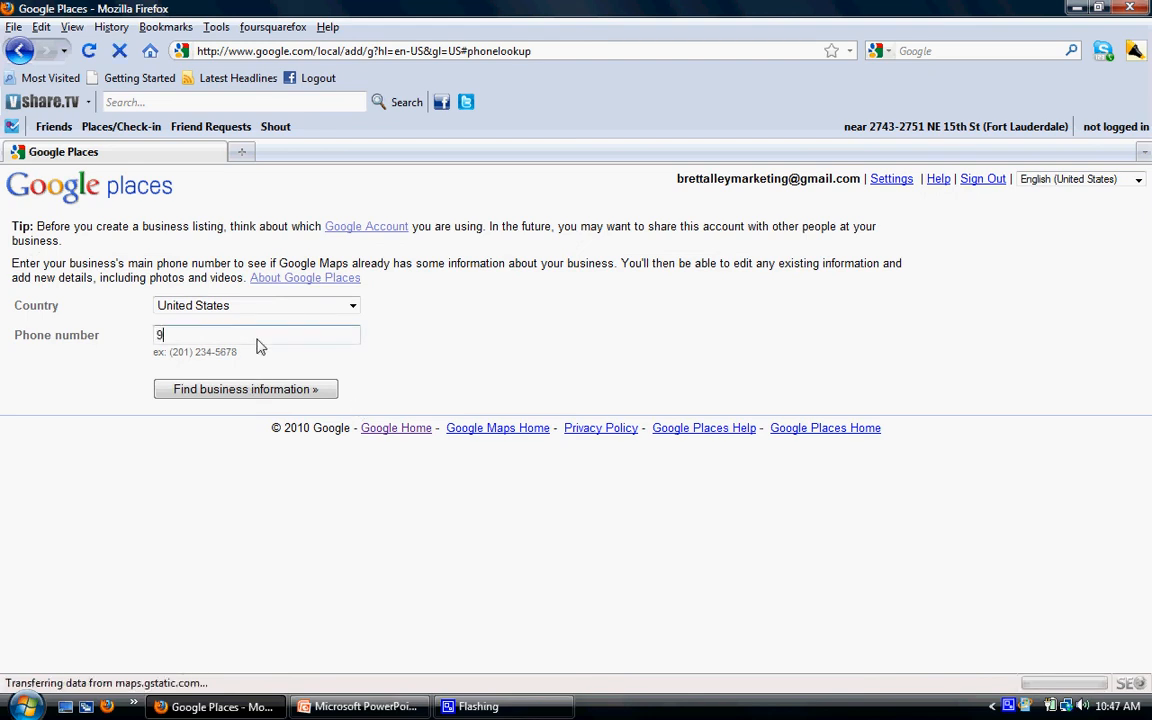
type("54-495-79")
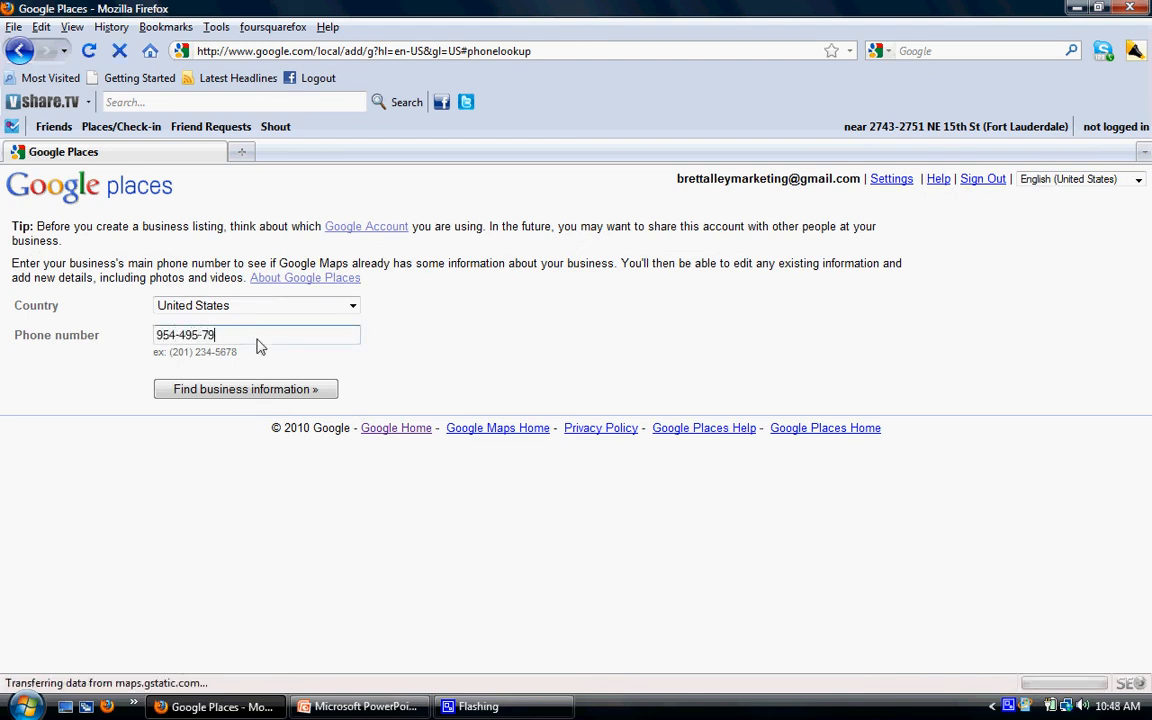
left_click(244, 389)
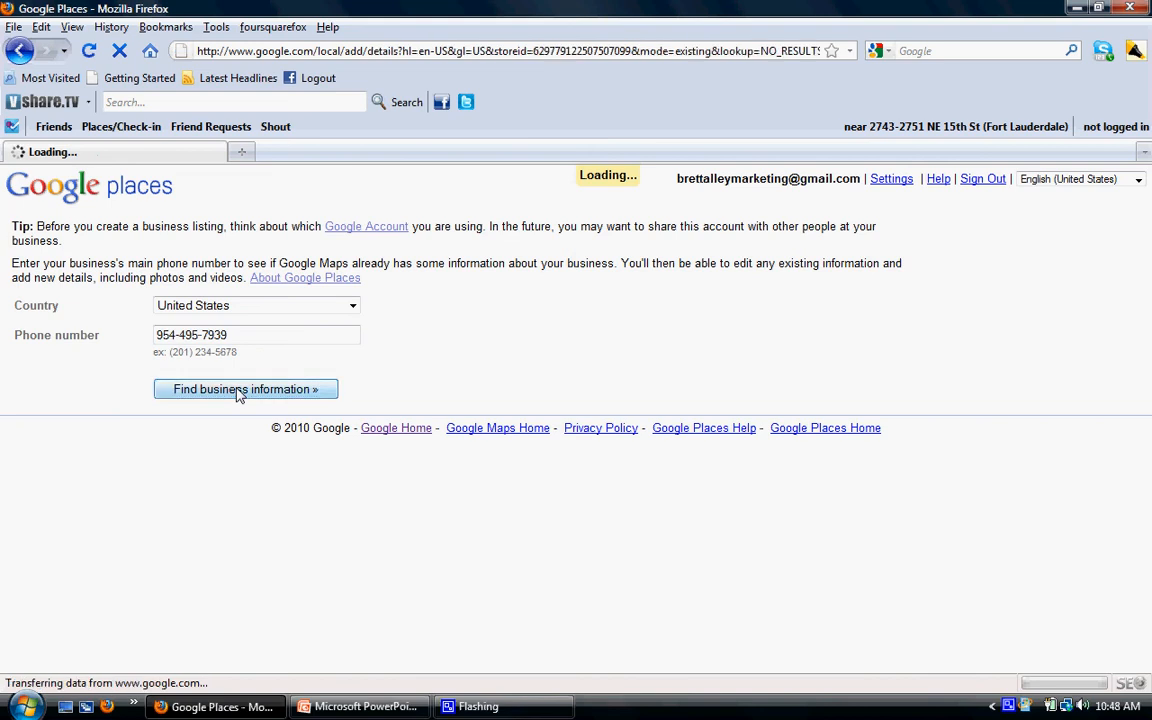
left_click(245, 389)
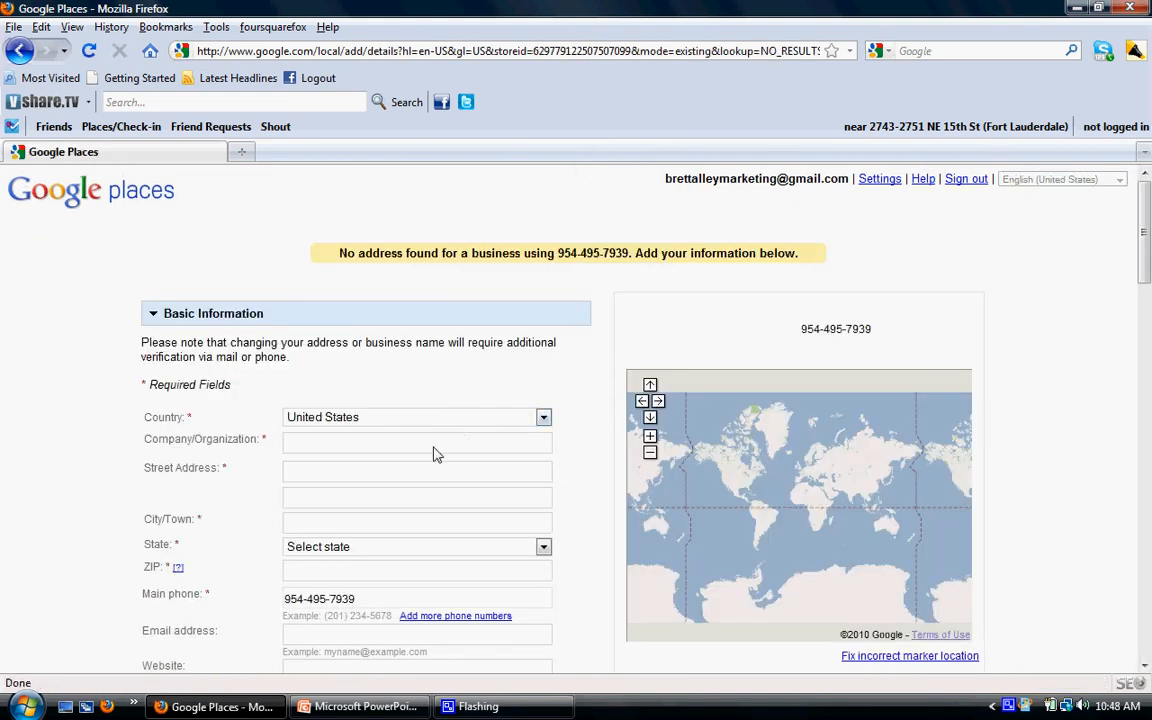
left_click(417, 441)
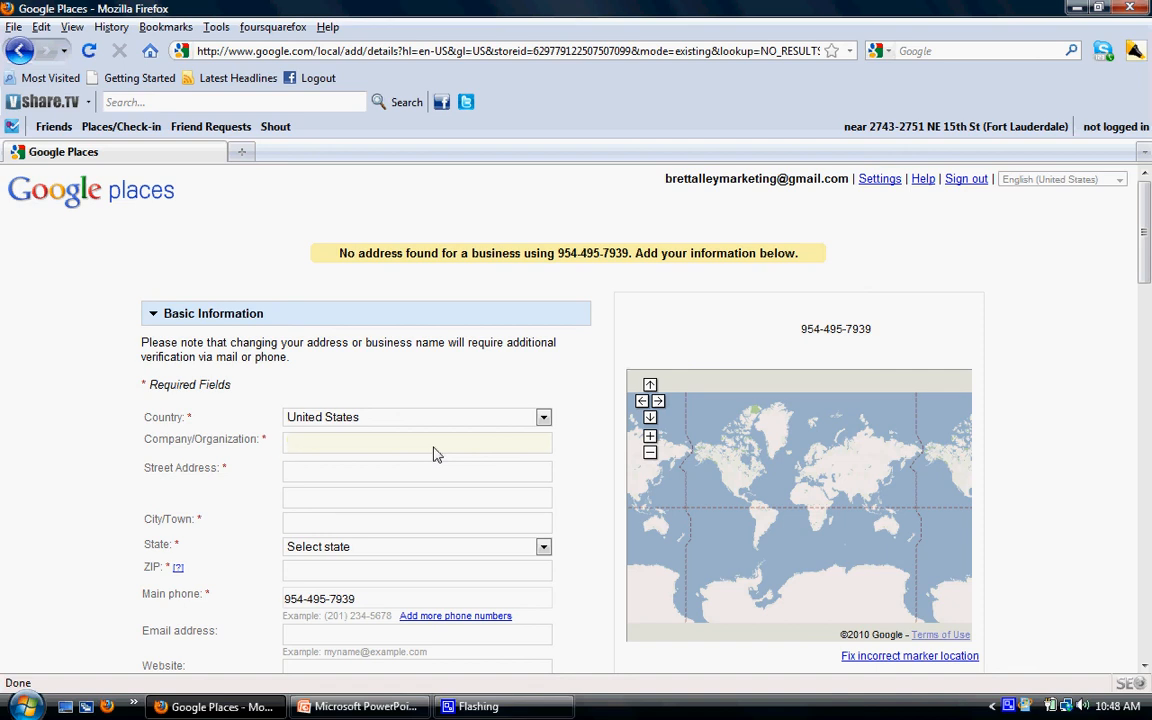
type("Bret Talley")
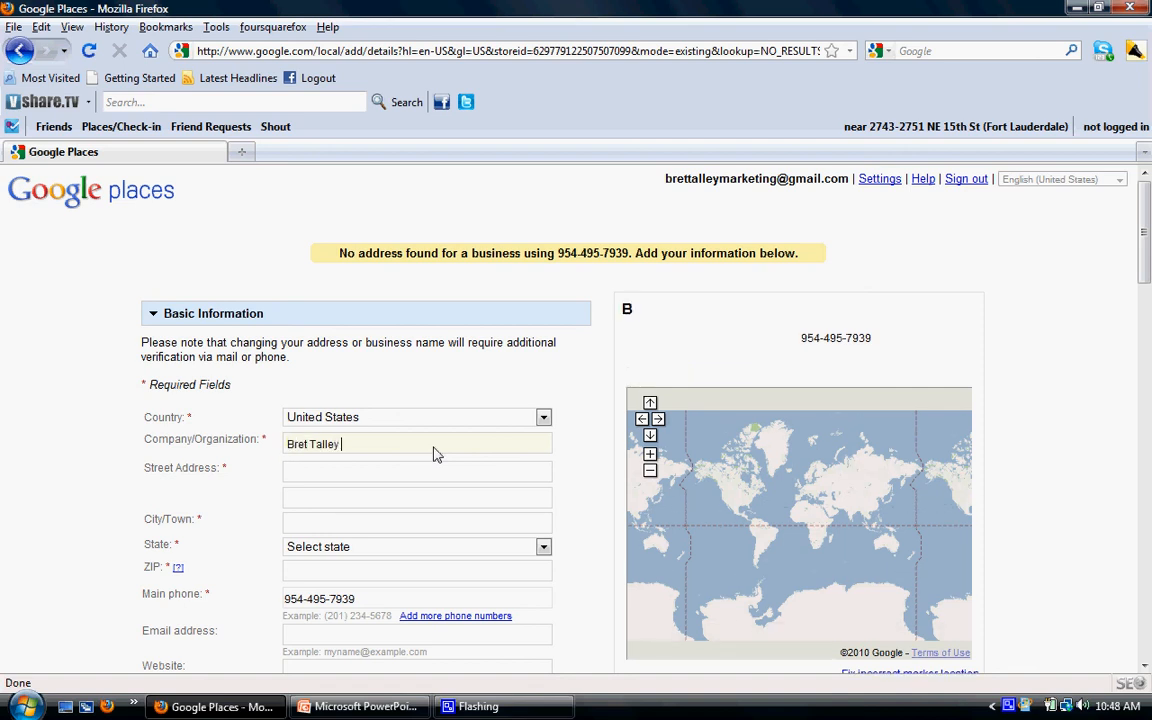
type("P")
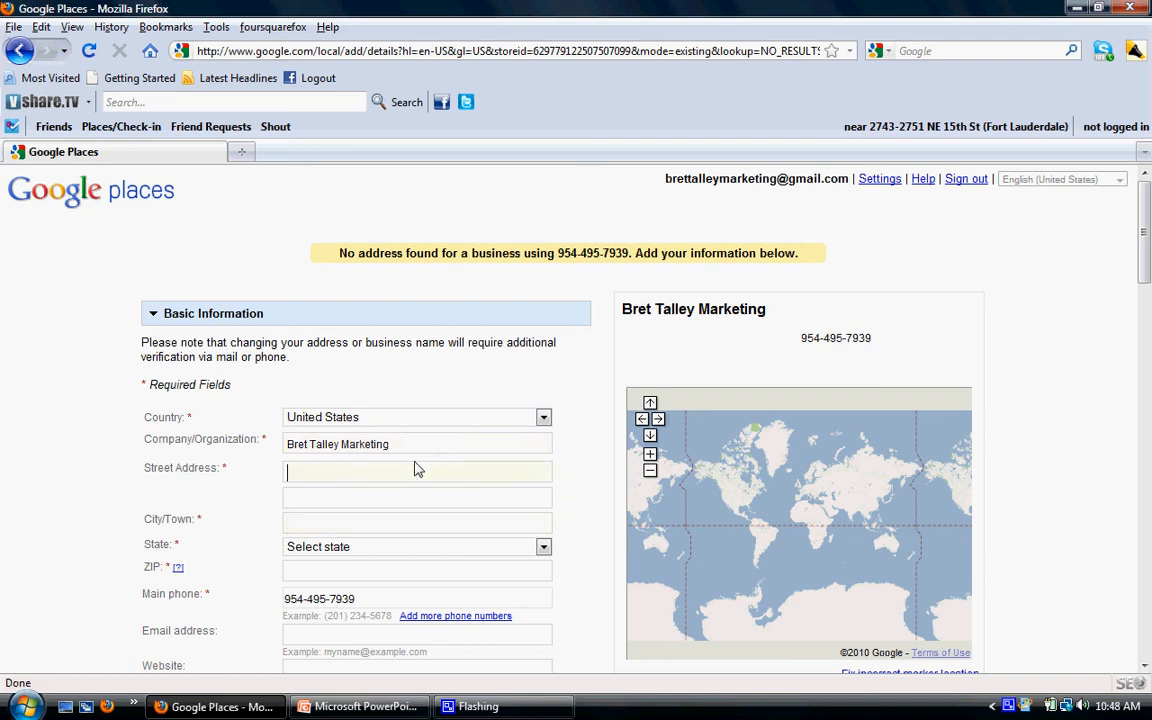
type("600 Pine")
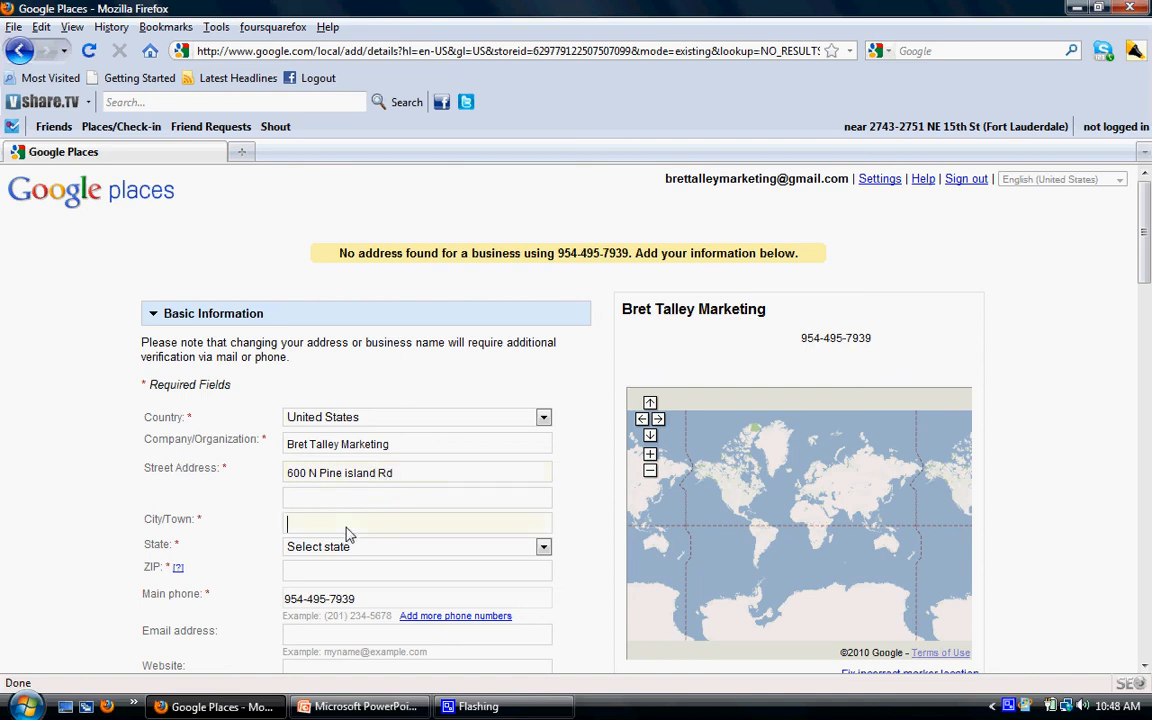
type("Plantation")
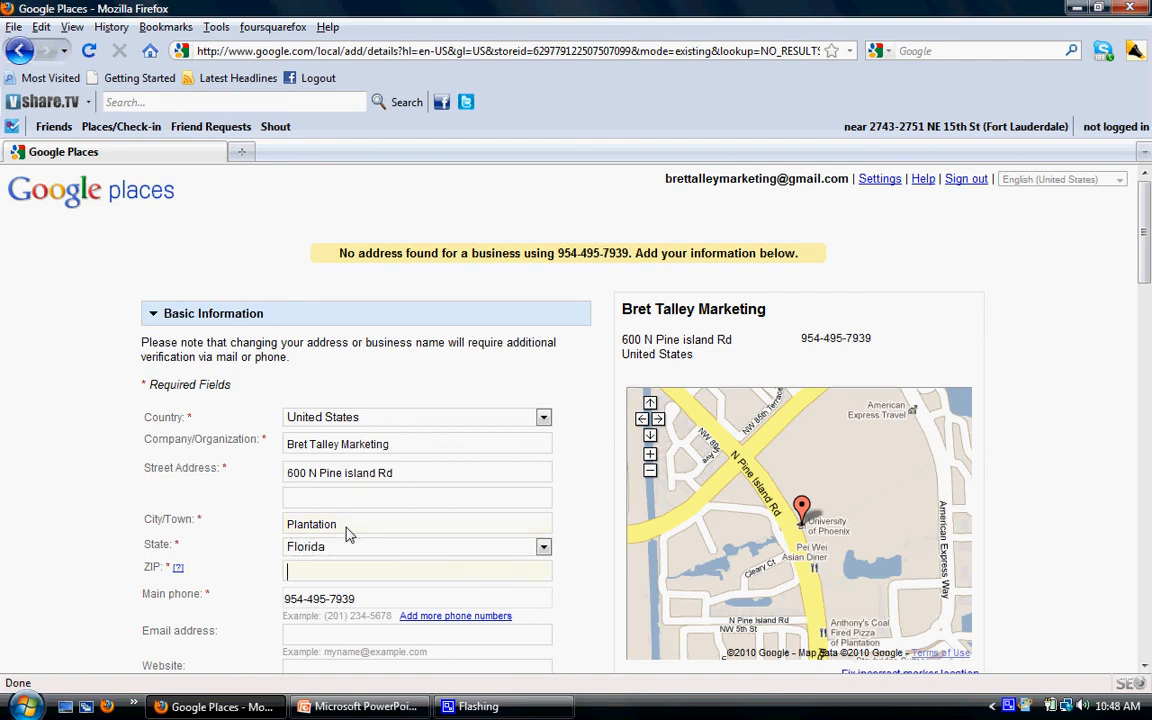
type("33324")
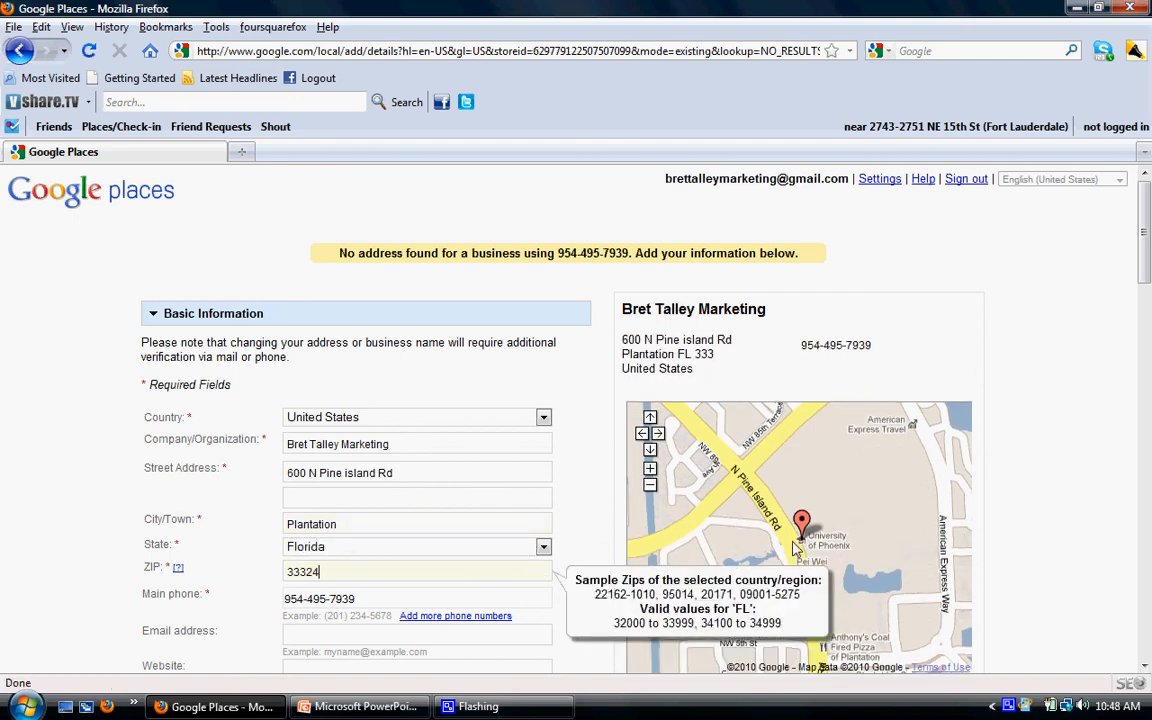
scroll("down", 3)
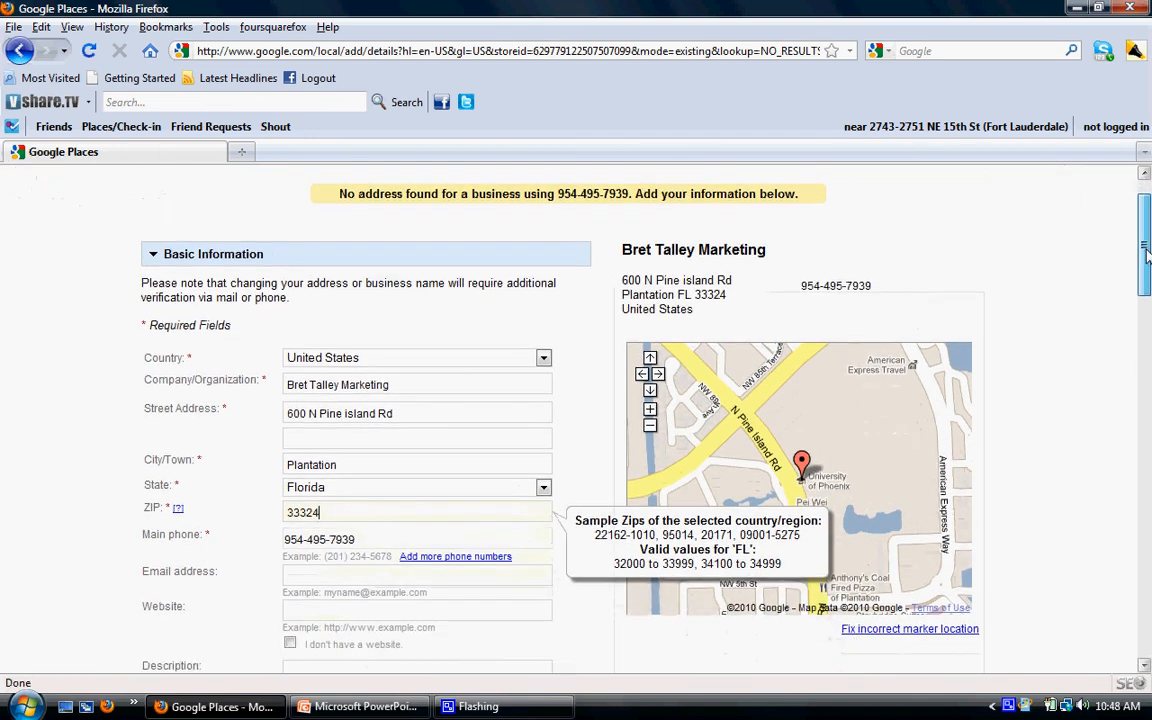
scroll("down", 3)
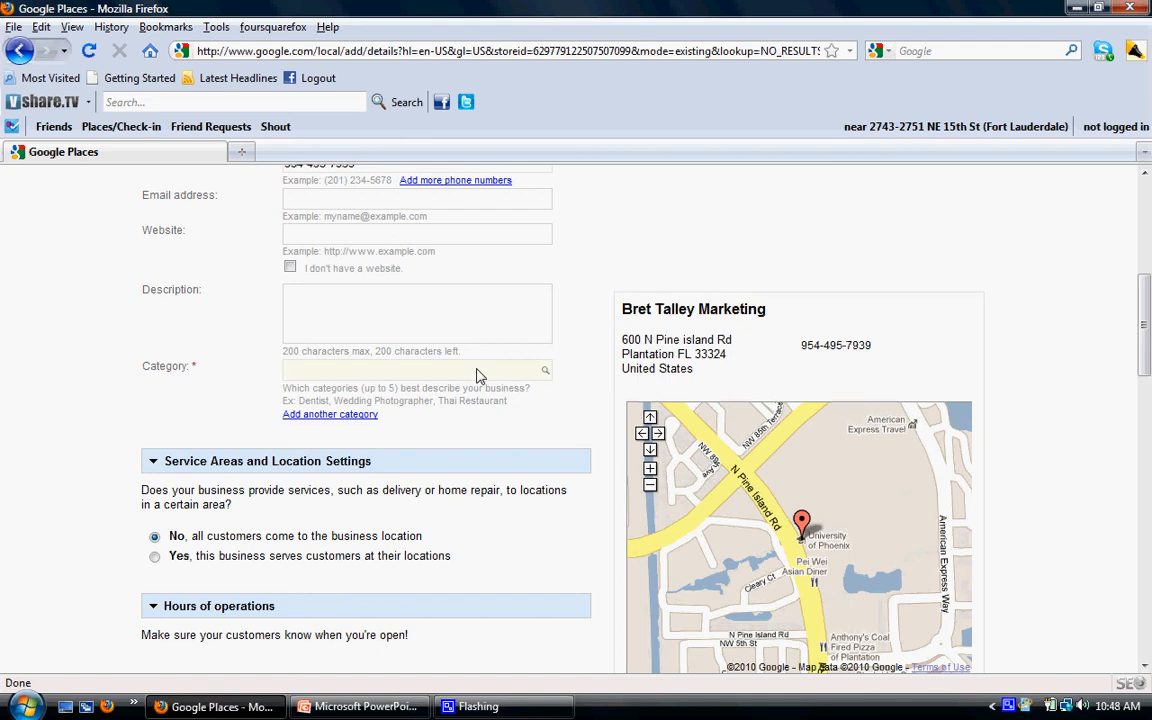
Categorize the Bret Talley Marketing listing as Internet Marketing Service and submit it
type("internet marke")
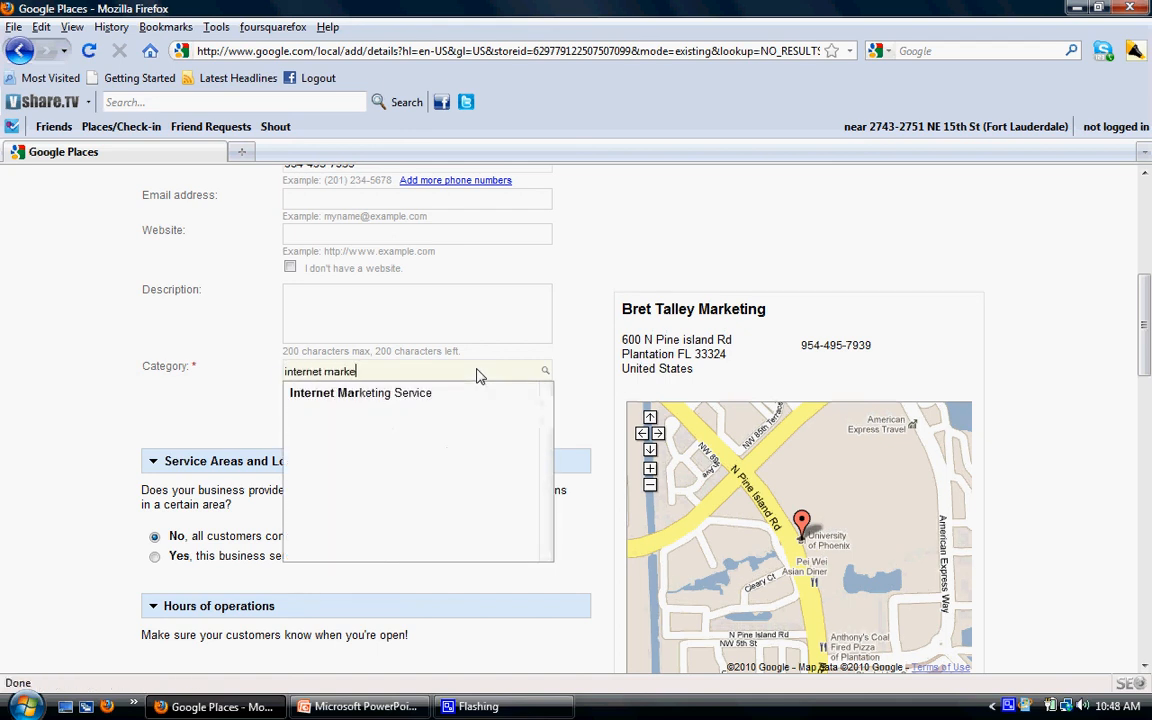
left_click(360, 392)
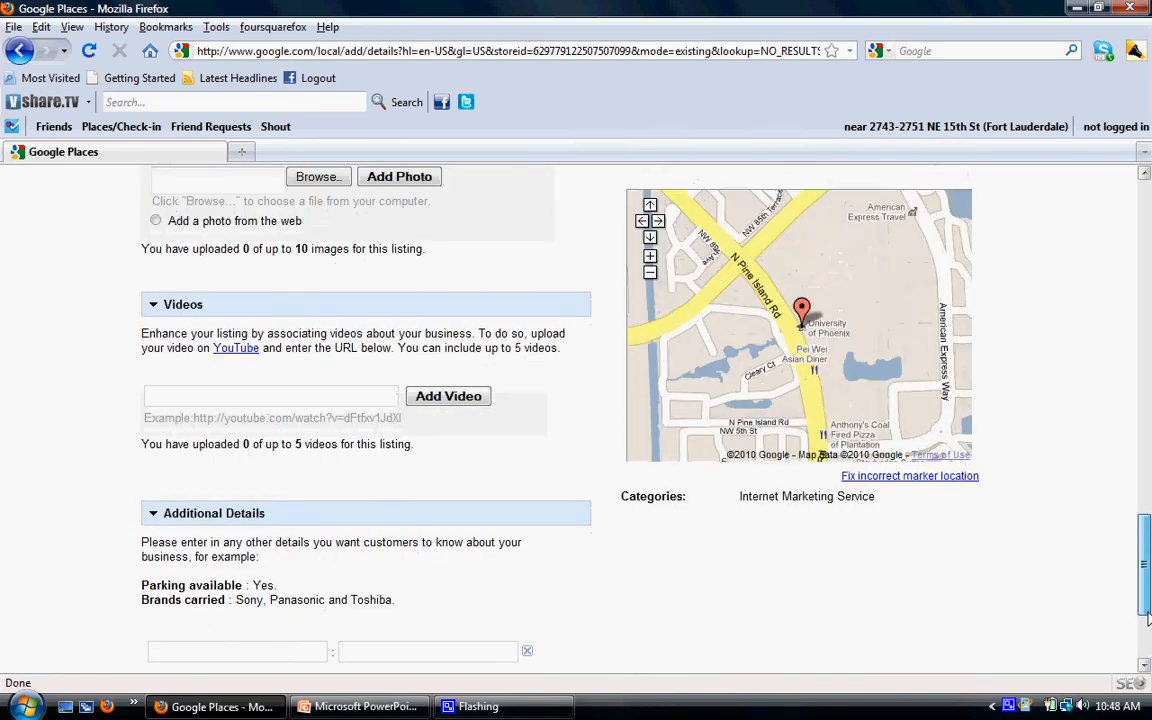
scroll("down", 3)
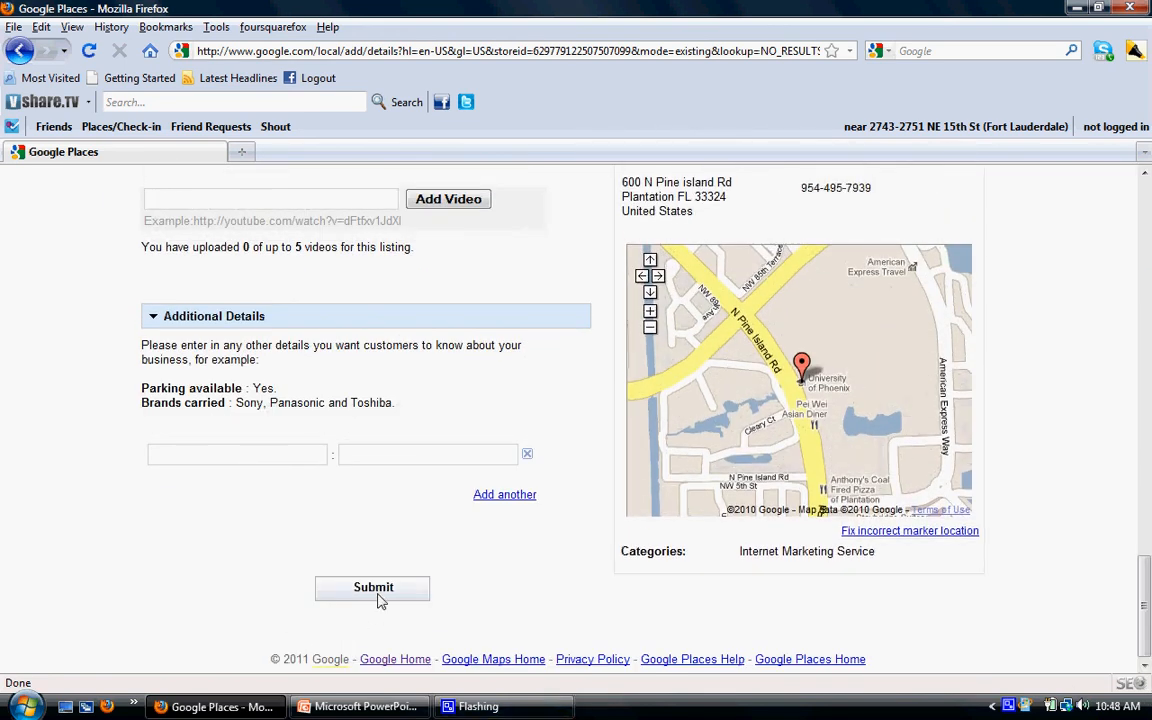
left_click(372, 587)
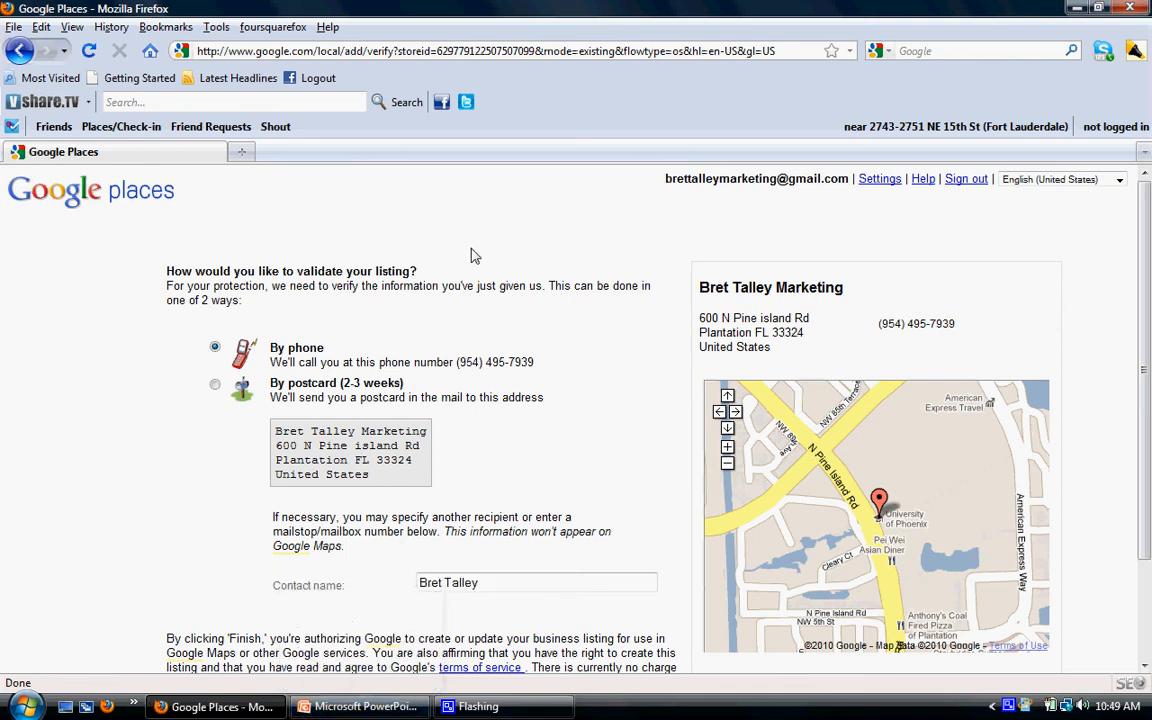
mouse_move(513, 214)
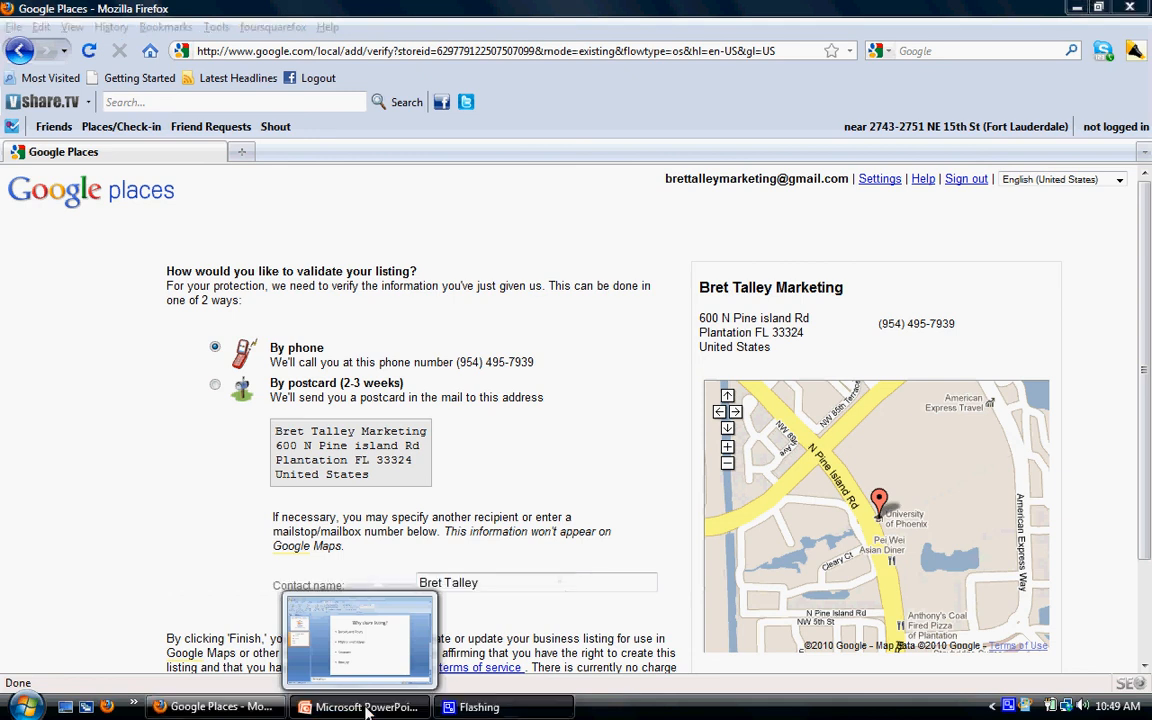
Bring PowerPoint forward on slide 1, 'How to claim or setup your Google map listing'
left_click(358, 707)
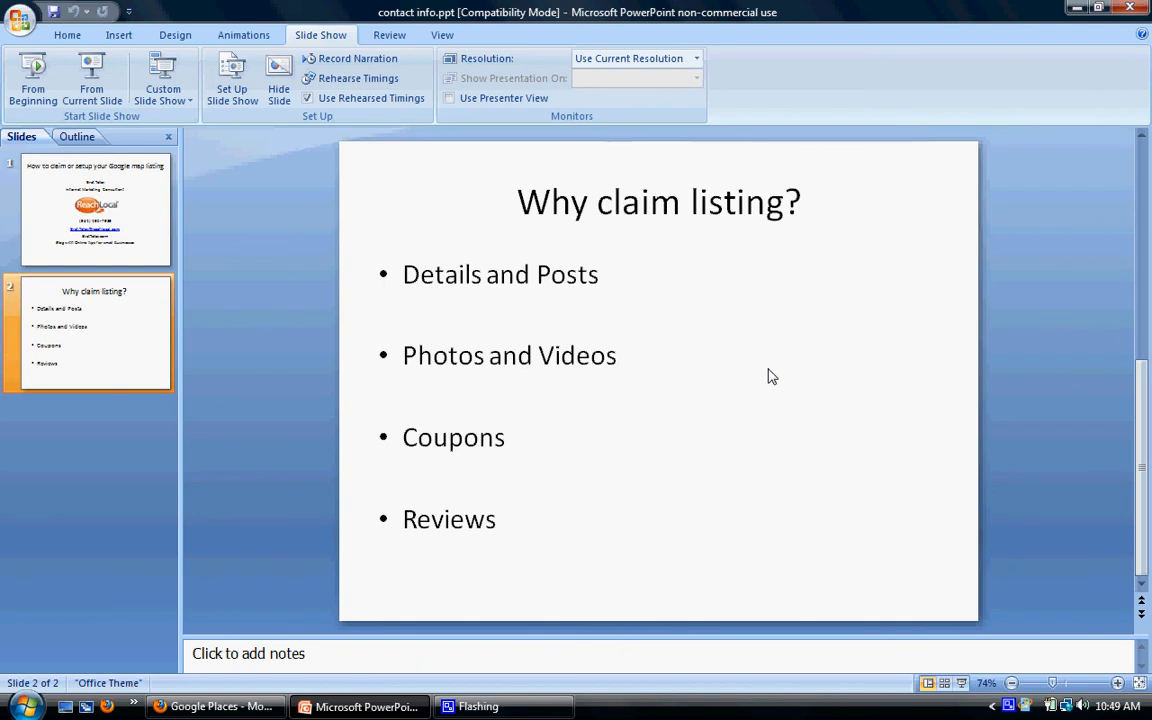
left_click(95, 208)
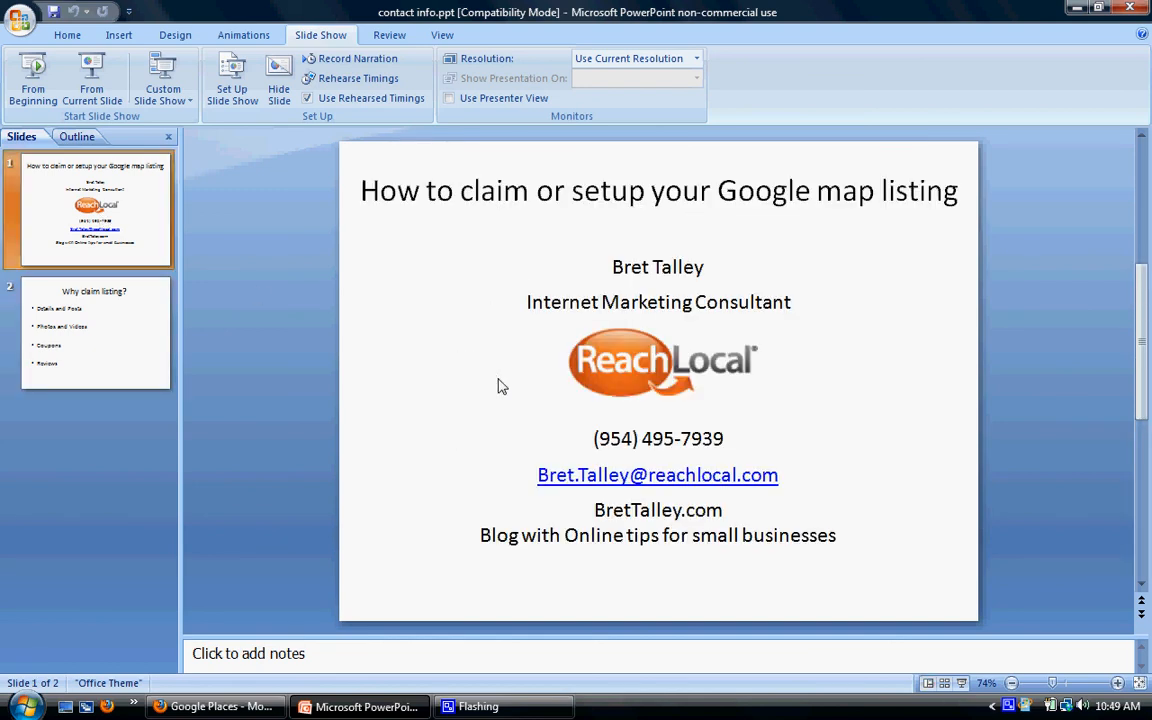
mouse_move(471, 276)
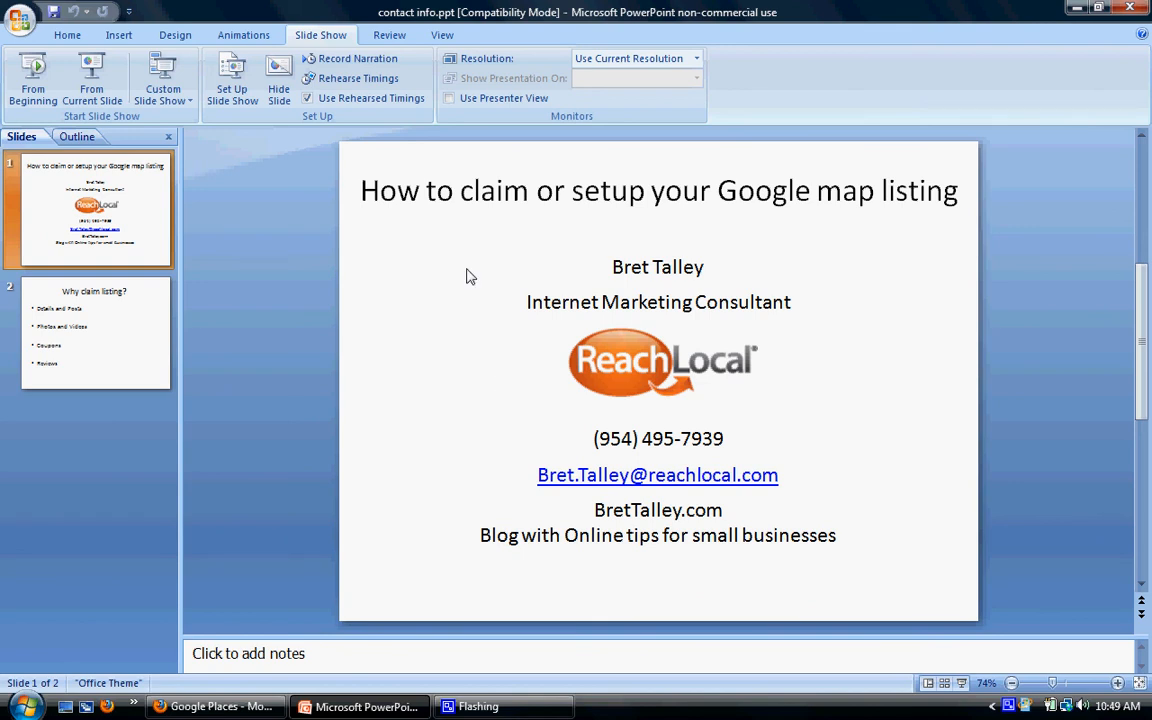
mouse_move(590, 197)
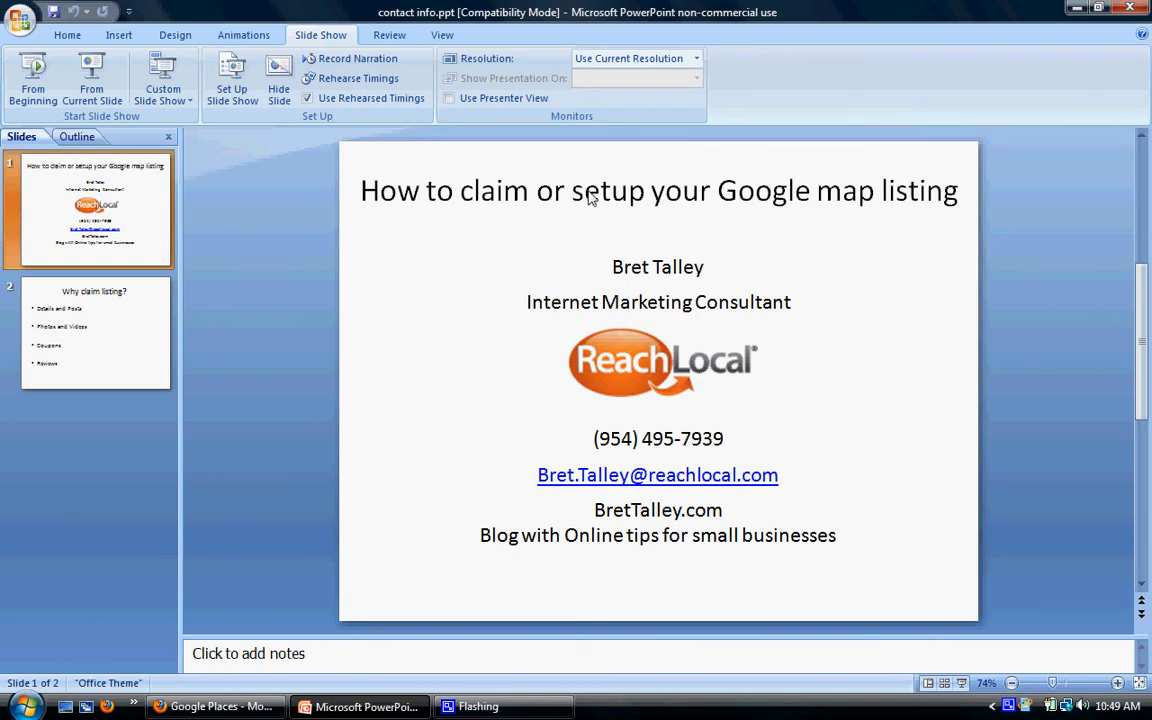
mouse_move(519, 437)
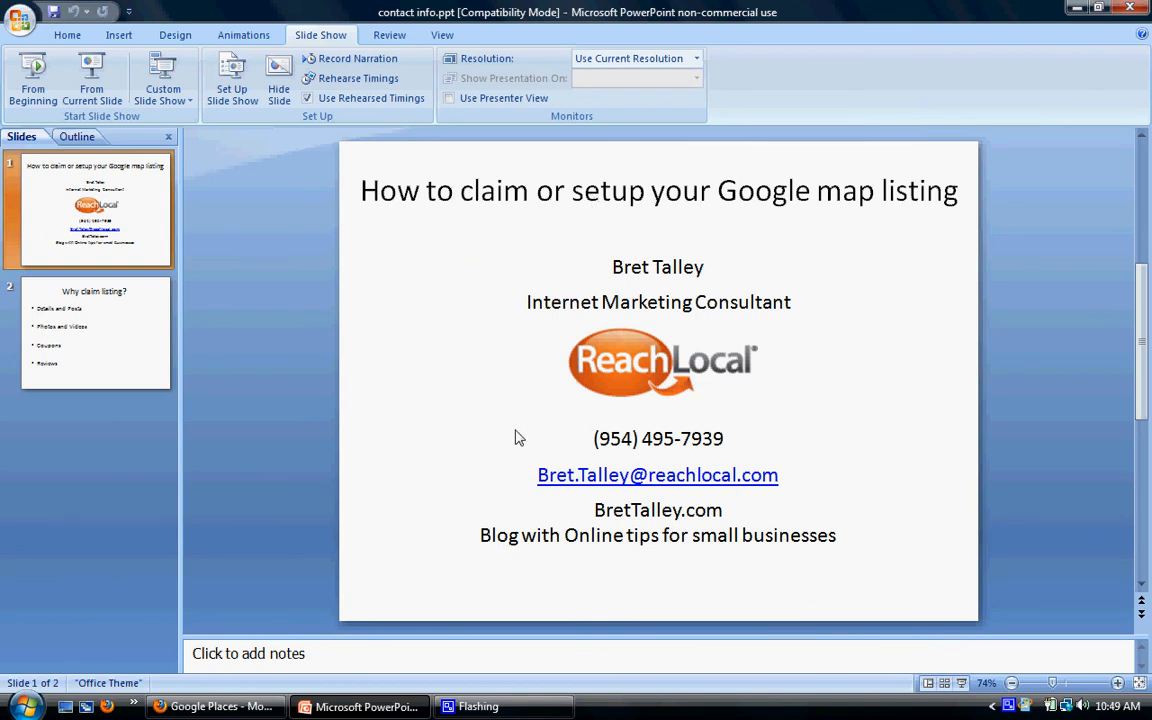
mouse_move(797, 448)
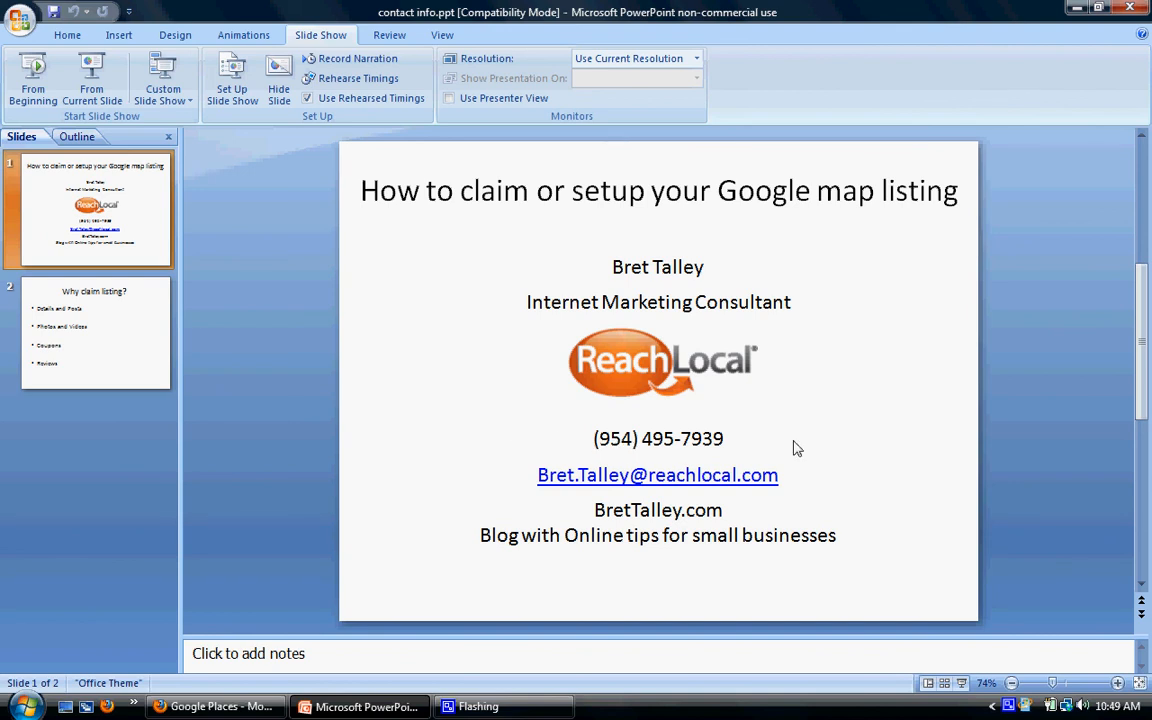